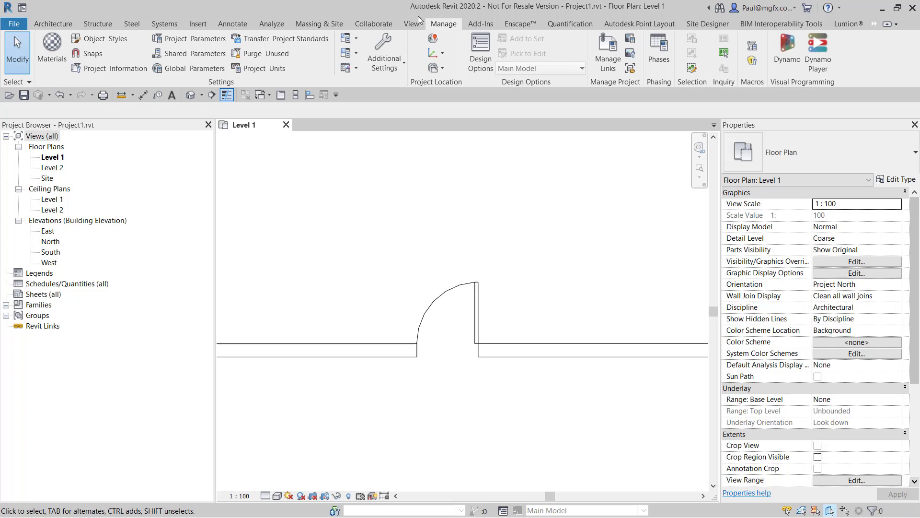
Set the project classification to the Uniclass 2015 Database from the public library.
left_click(449, 293)
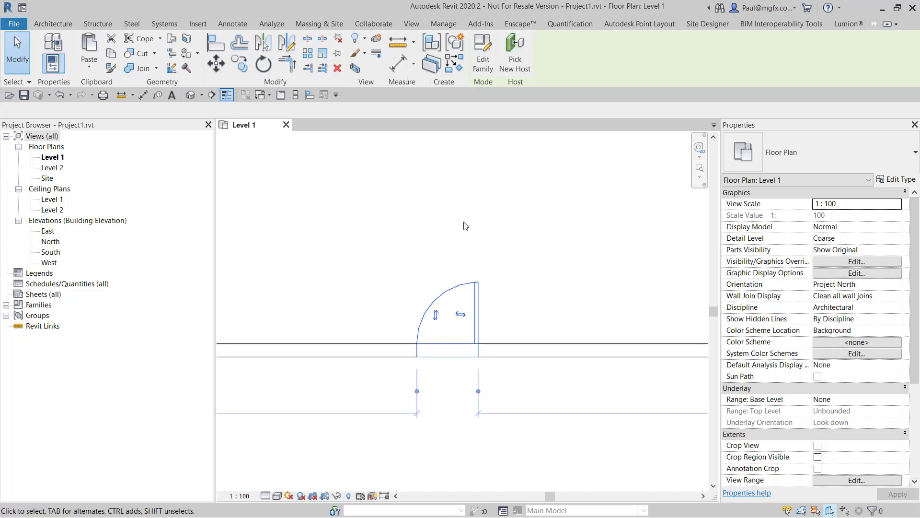
left_click(443, 23)
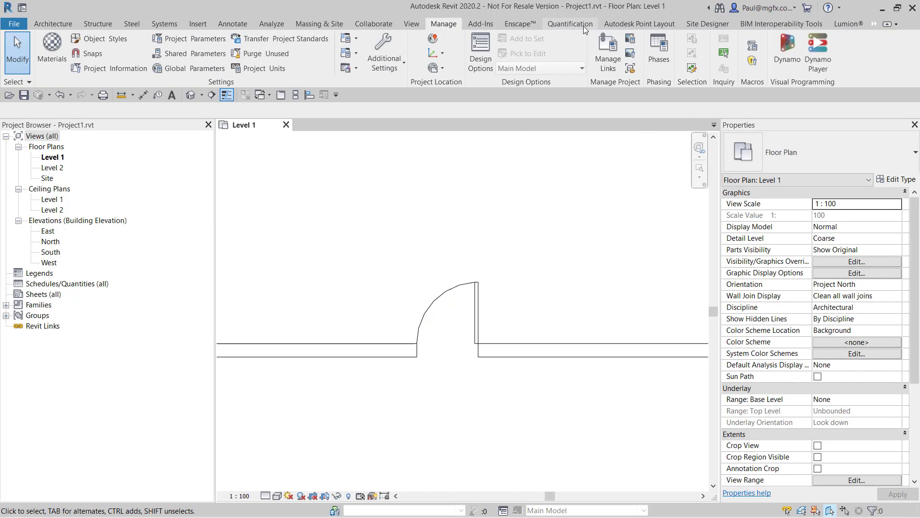
left_click(781, 23)
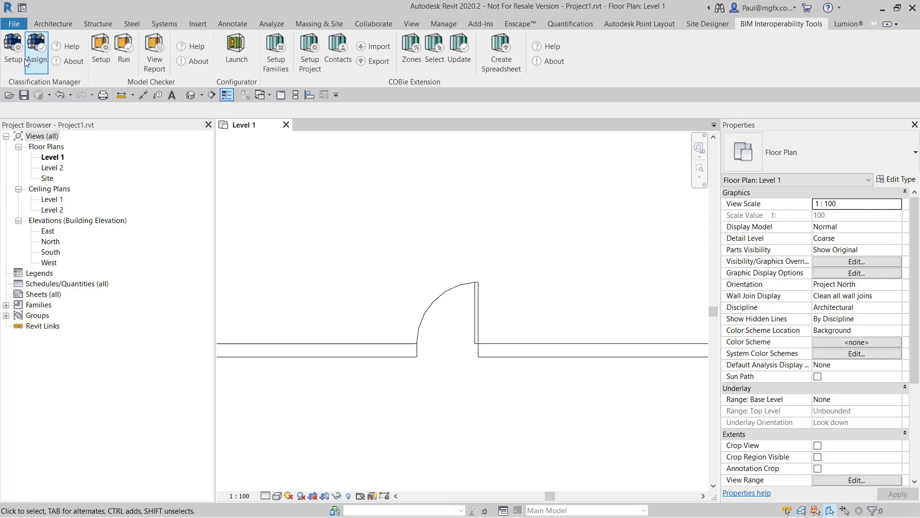
left_click(13, 52)
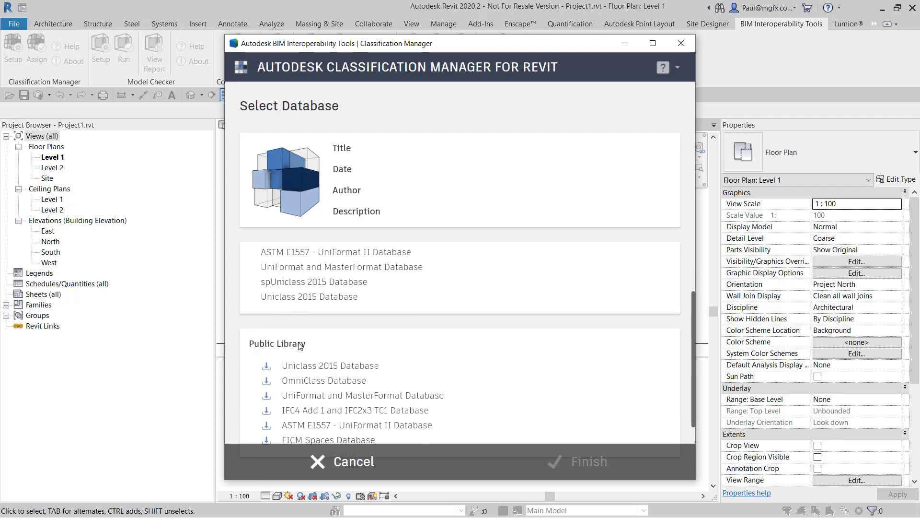
left_click(326, 365)
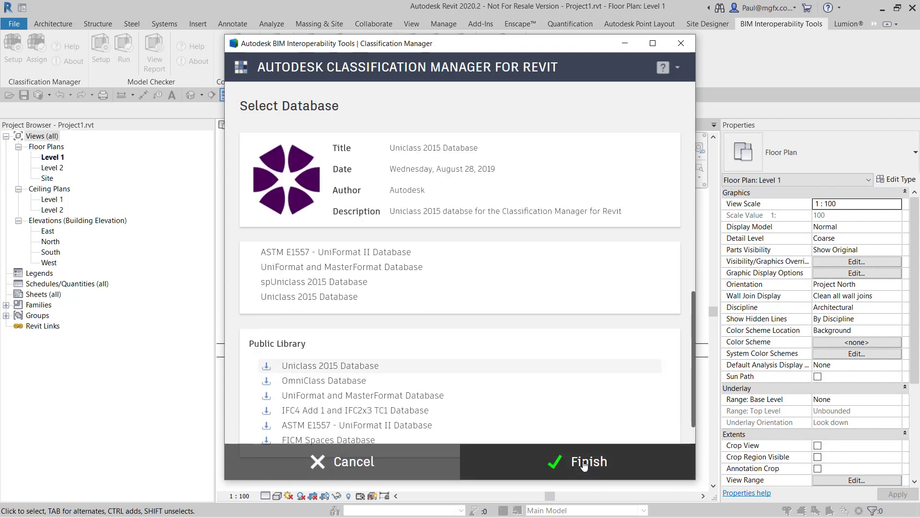
left_click(587, 461)
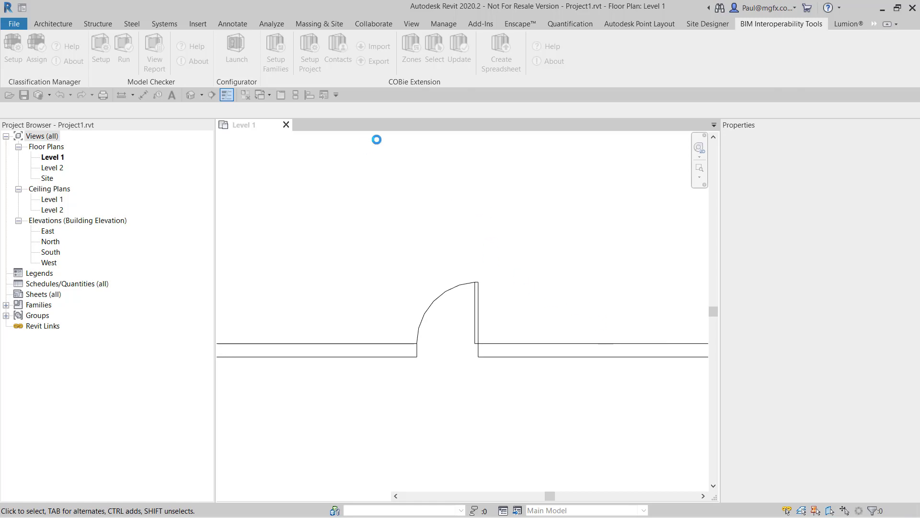
Review Project Parameters, then view the door type's empty Uniclass Data fields.
left_click(443, 23)
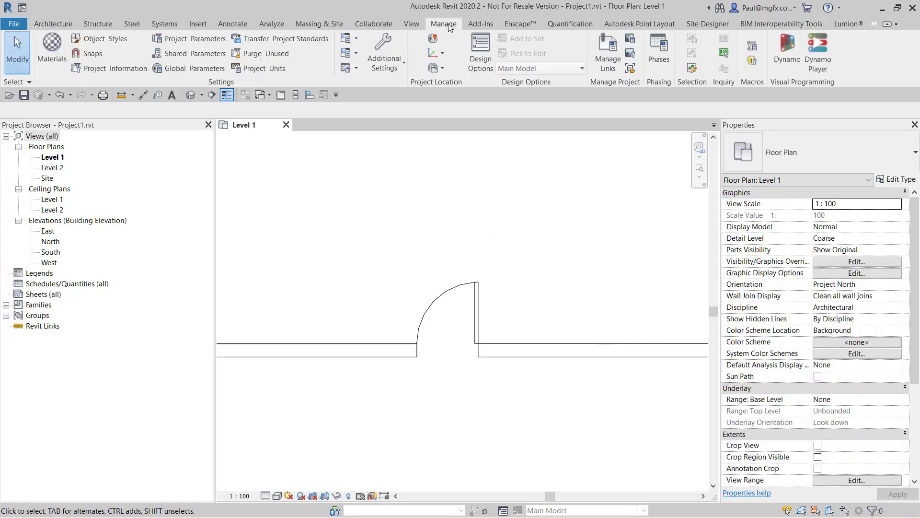
left_click(173, 39)
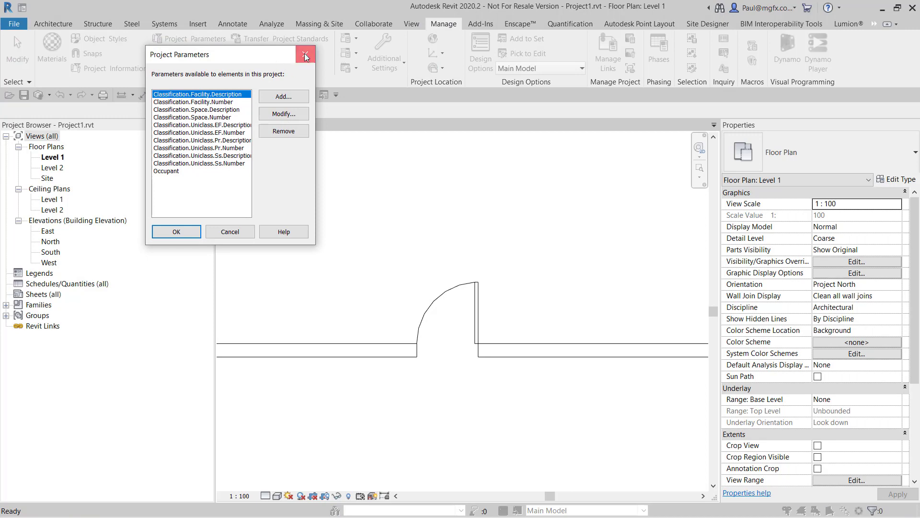
left_click(305, 55)
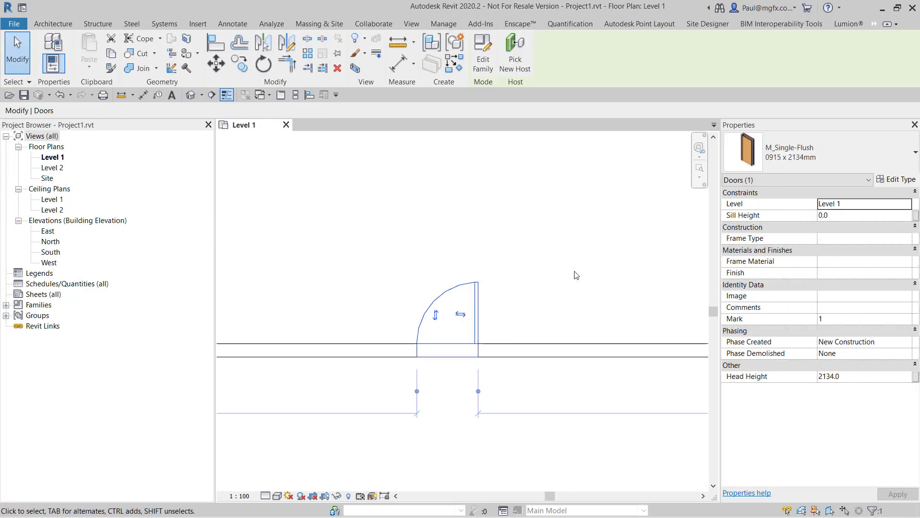
left_click(896, 179)
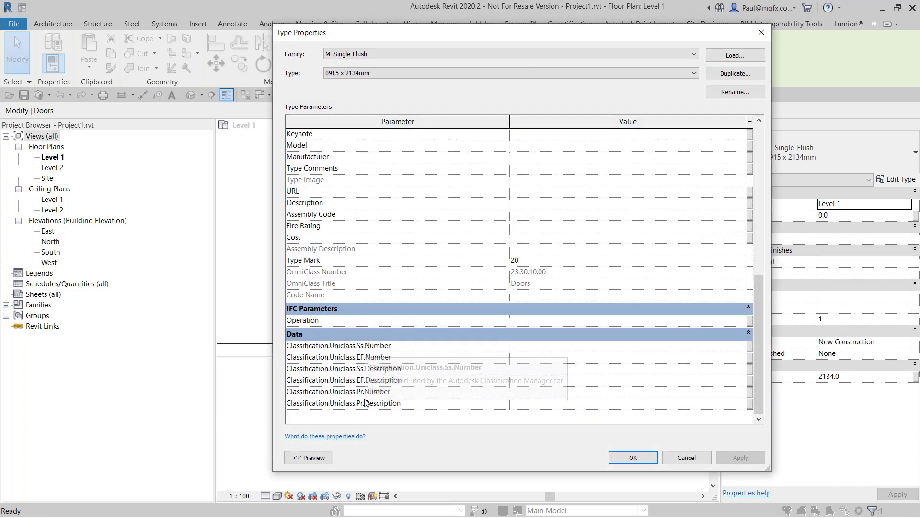
mouse_move(761, 32)
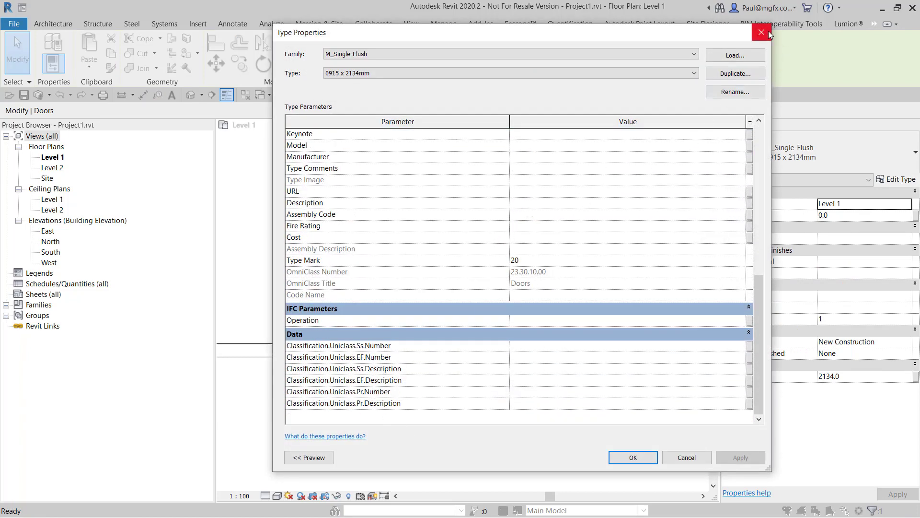
Assign type code Pr_30_59_24 Doorsets from Uniclass table Pr to the door.
left_click(761, 32)
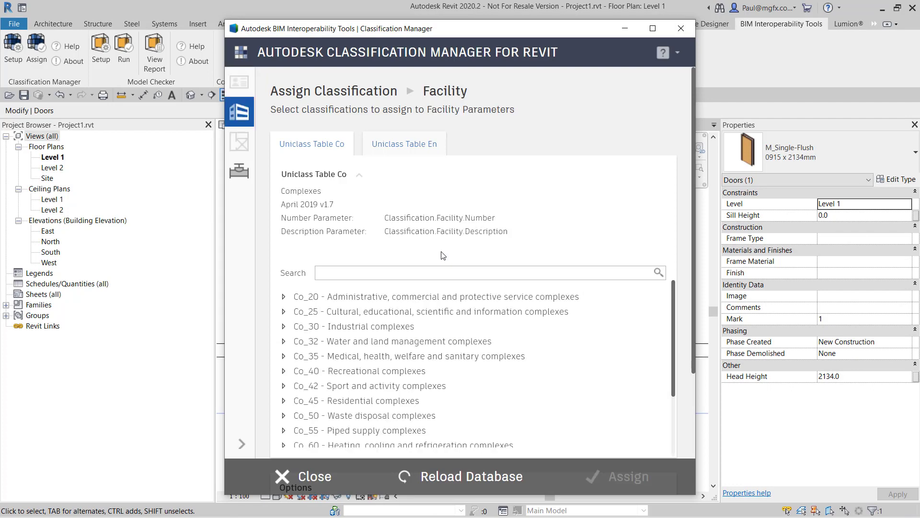
left_click(239, 171)
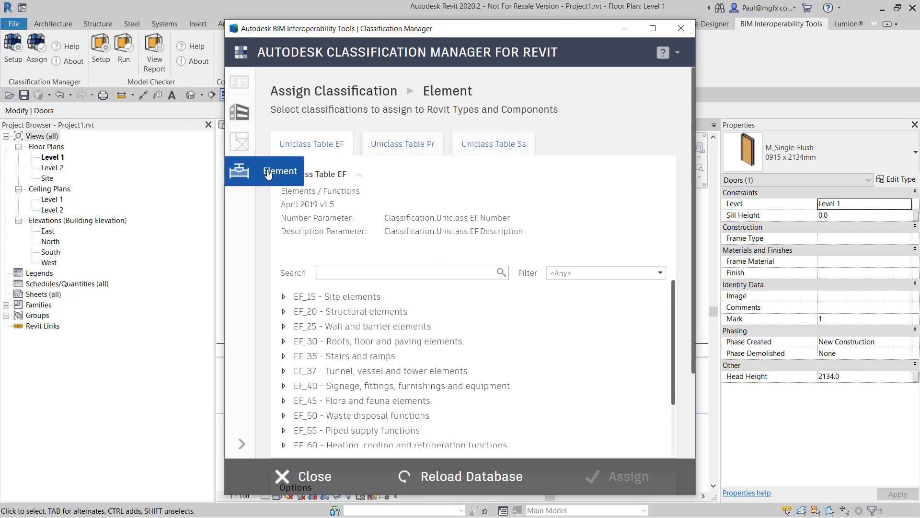
left_click(402, 143)
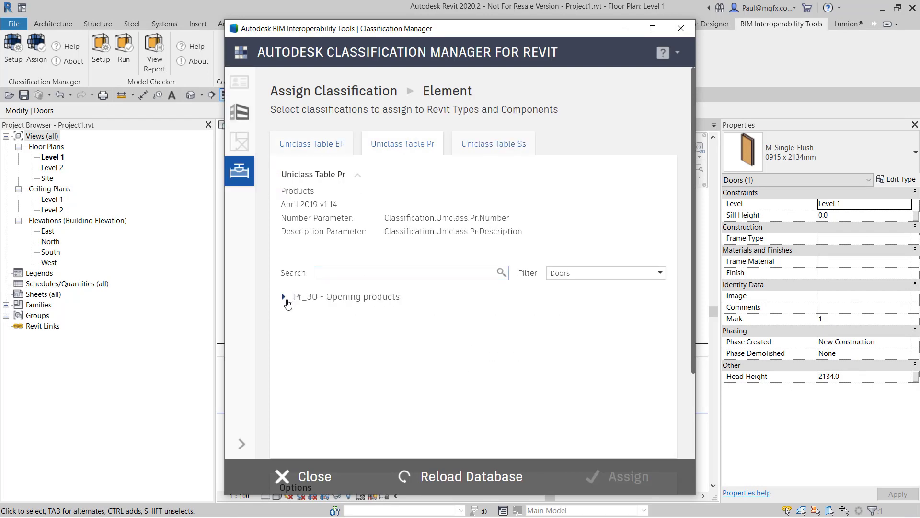
left_click(283, 296)
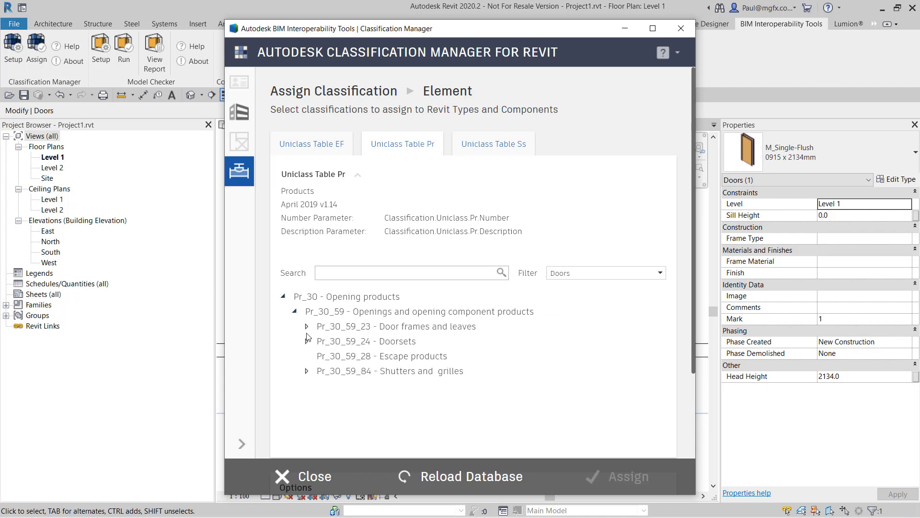
left_click(367, 341)
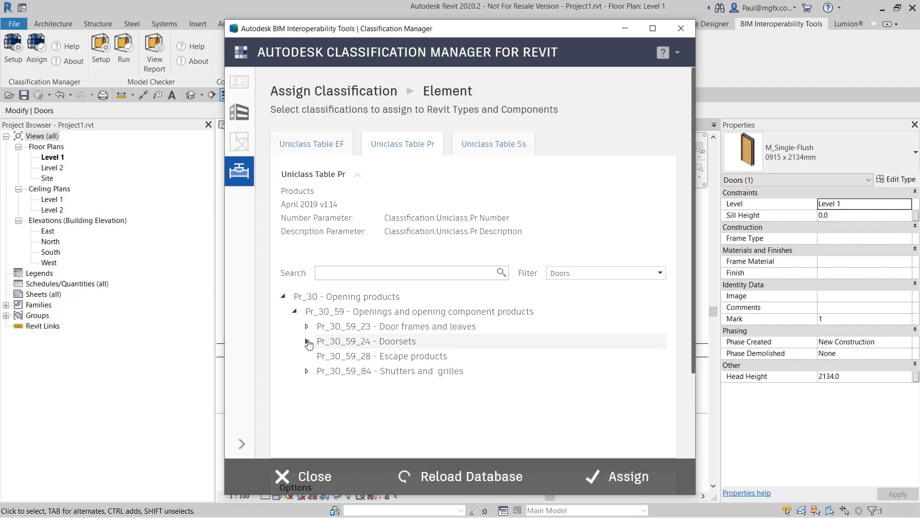
left_click(306, 341)
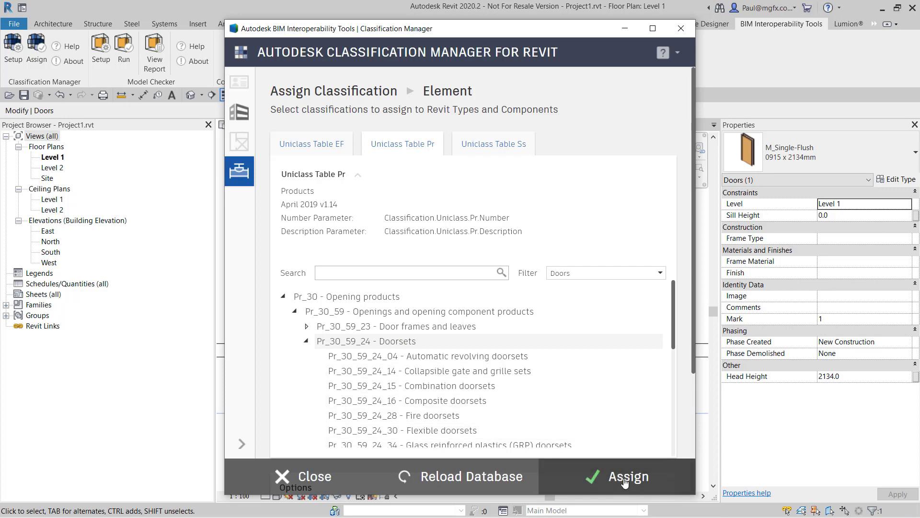
left_click(628, 476)
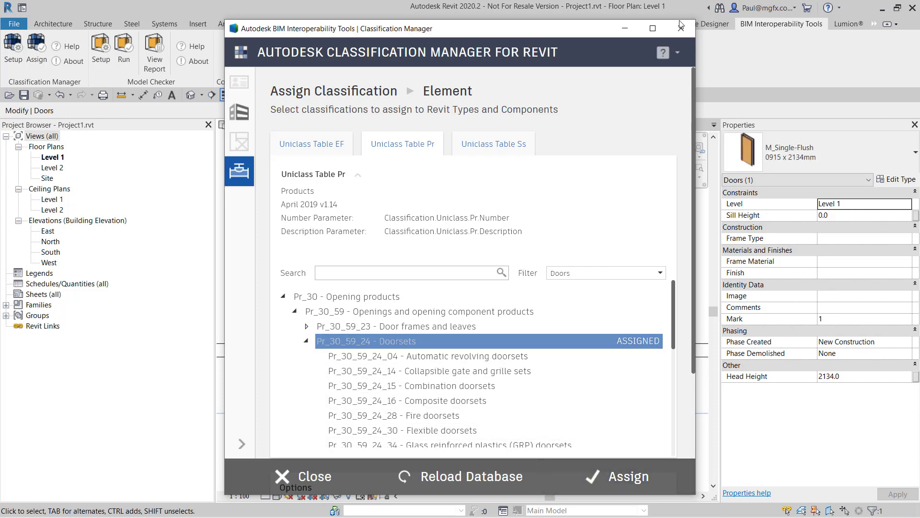
left_click(302, 476)
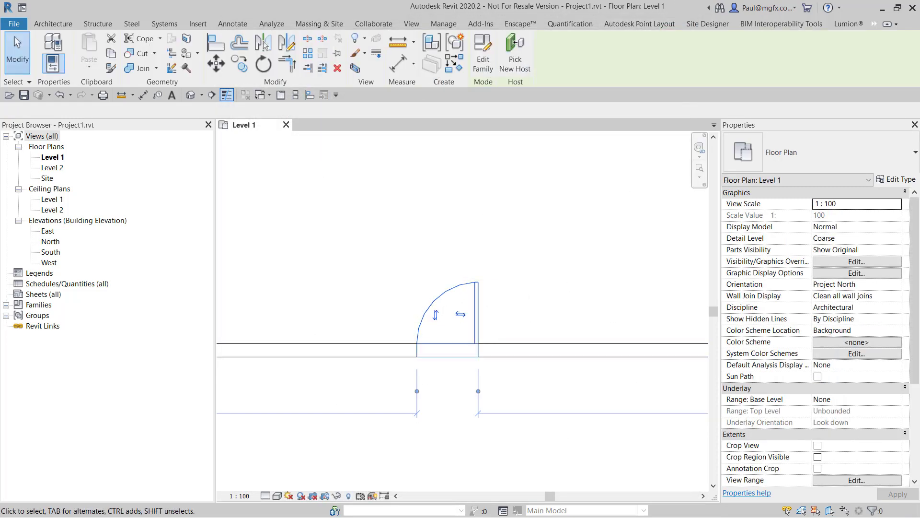
left_click(452, 299)
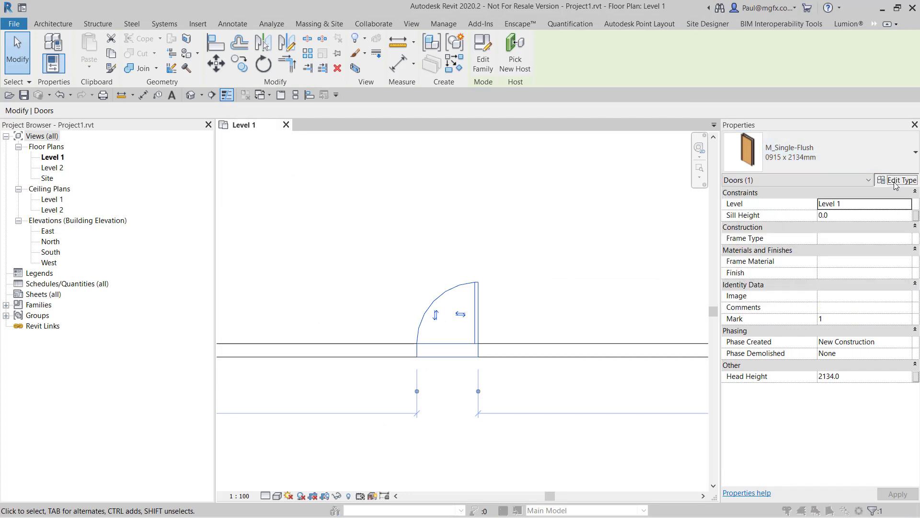
left_click(900, 180)
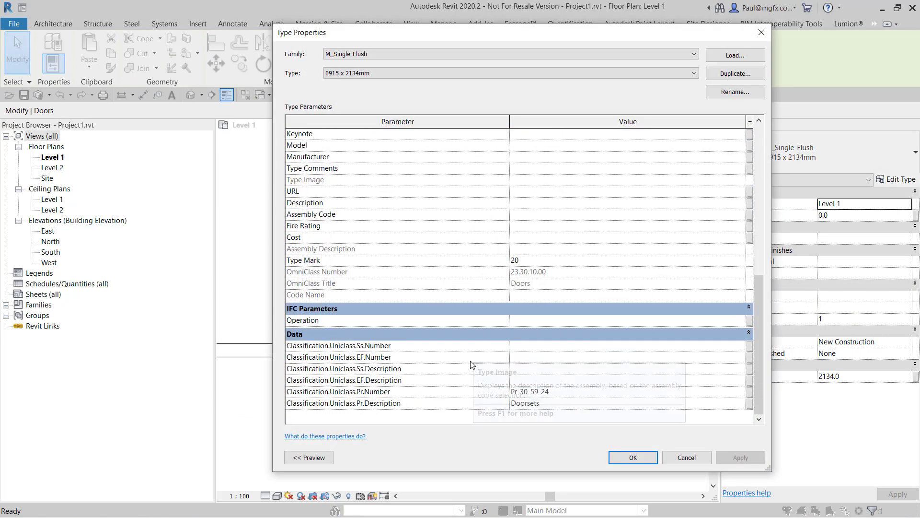
mouse_move(457, 409)
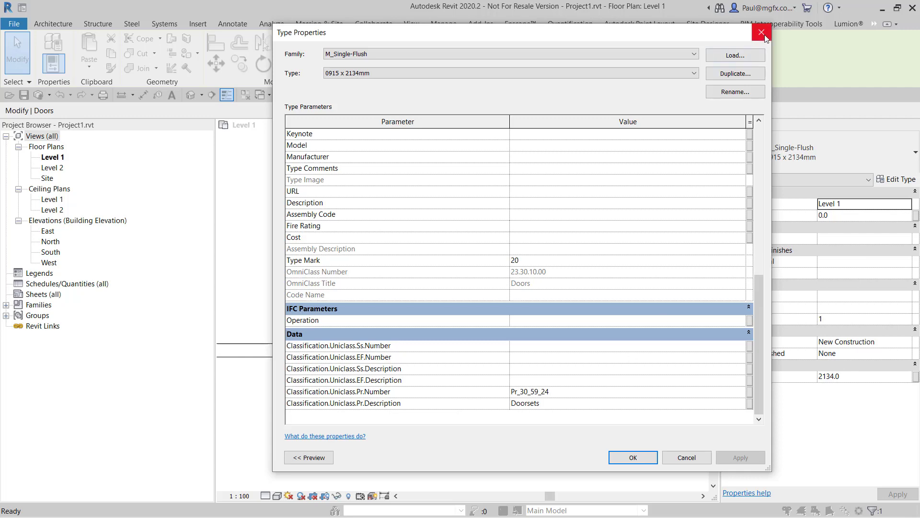
left_click(760, 32)
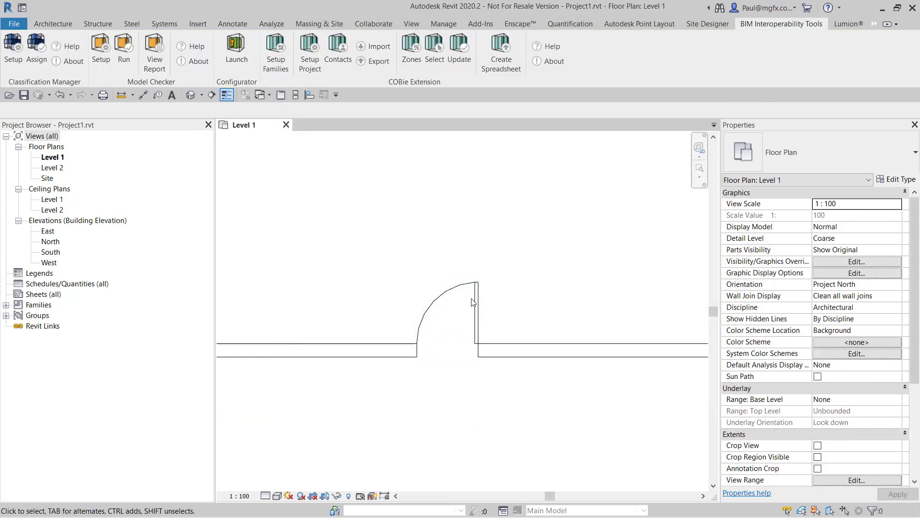
left_click(452, 300)
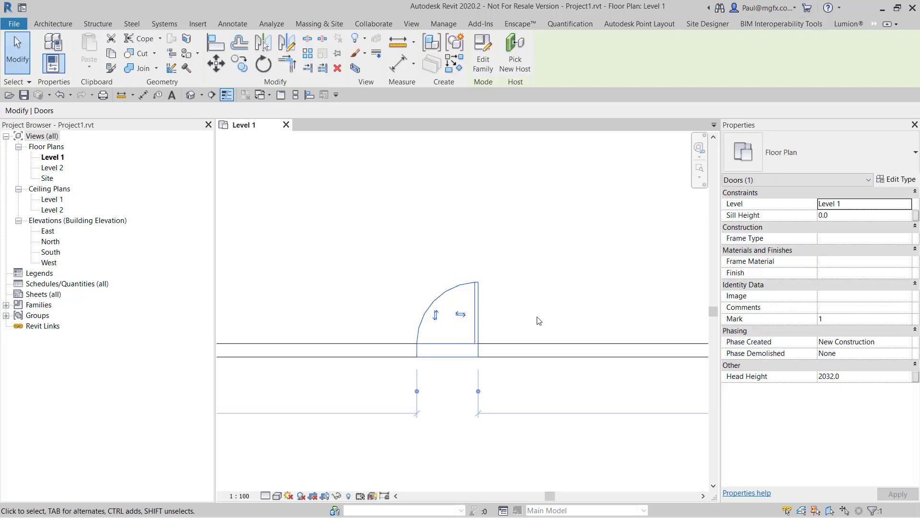
left_click(896, 179)
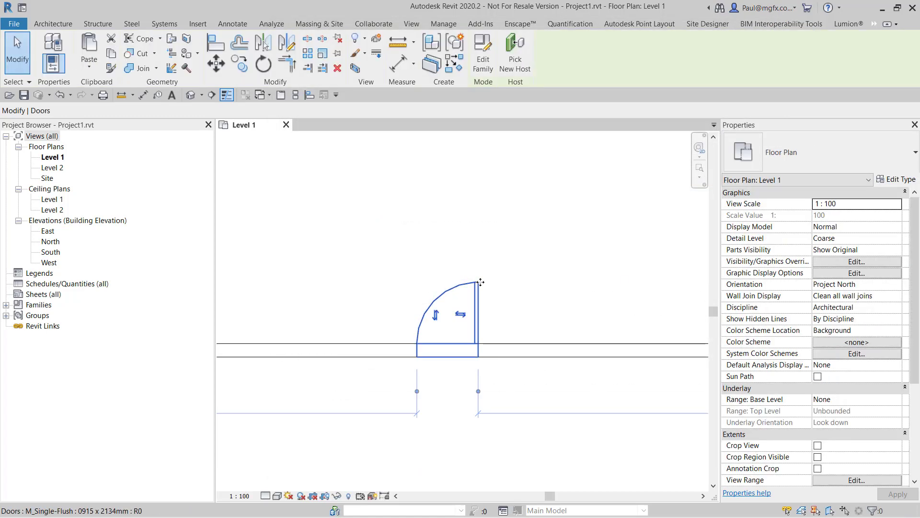
left_click(449, 317)
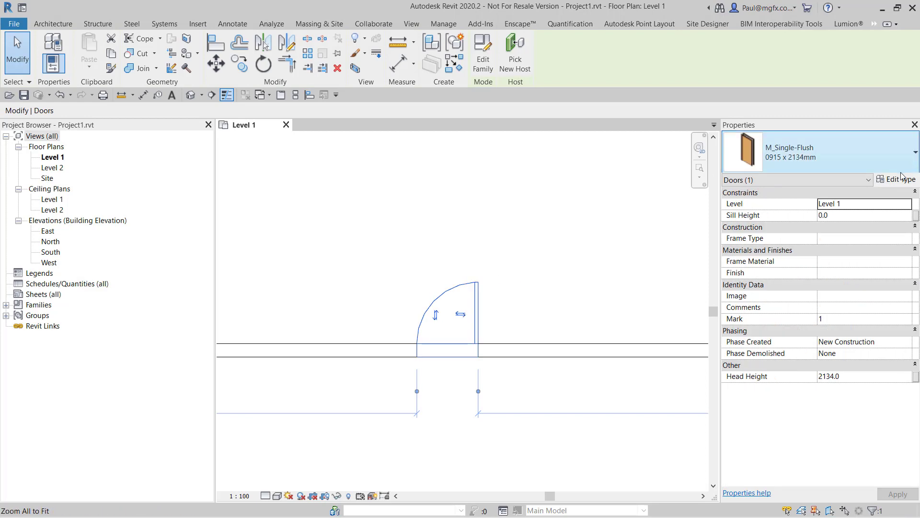
Review the door family's type parameters, then return to the Level 1 plan.
left_click(899, 179)
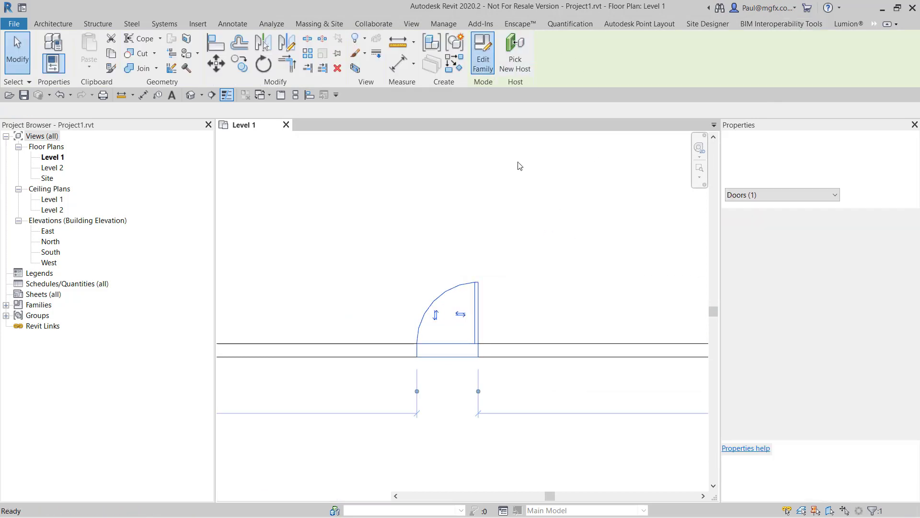
left_click(482, 52)
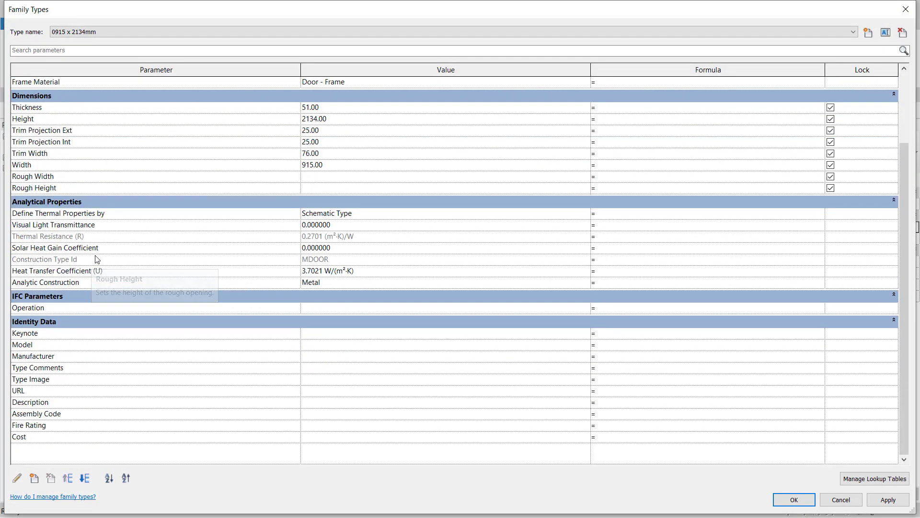
left_click(794, 499)
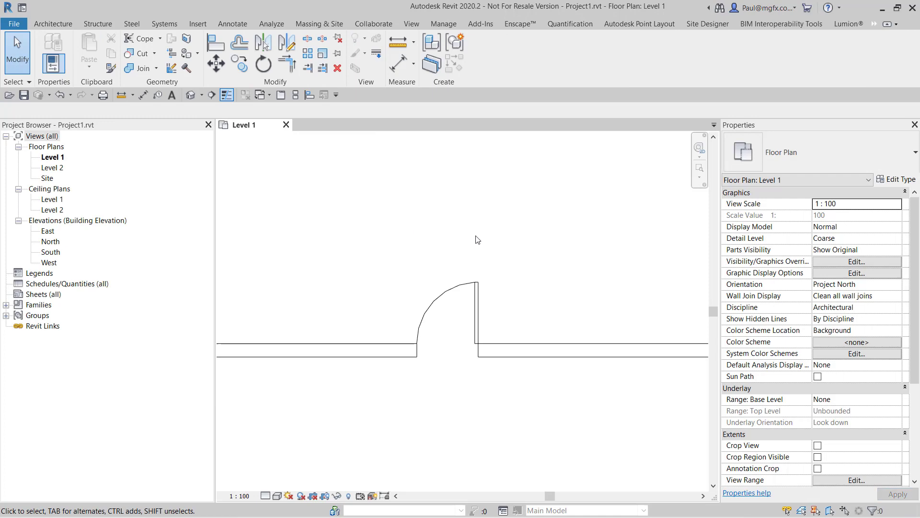
Select the door and save the project as Project1.rvt.
left_click(448, 317)
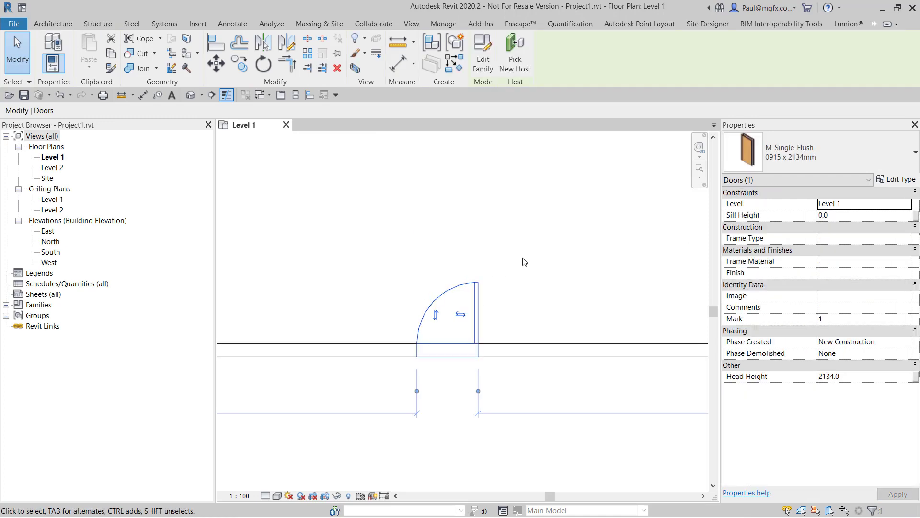
mouse_move(249, 259)
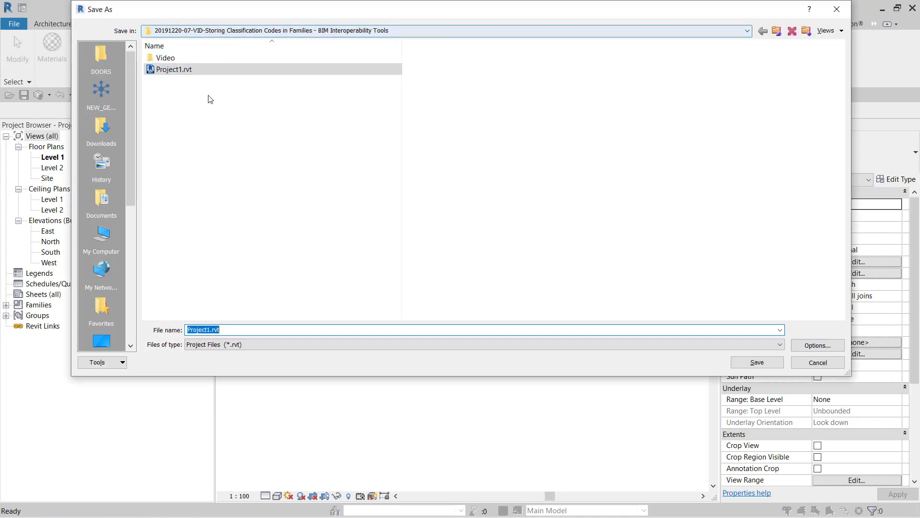
left_click(746, 30)
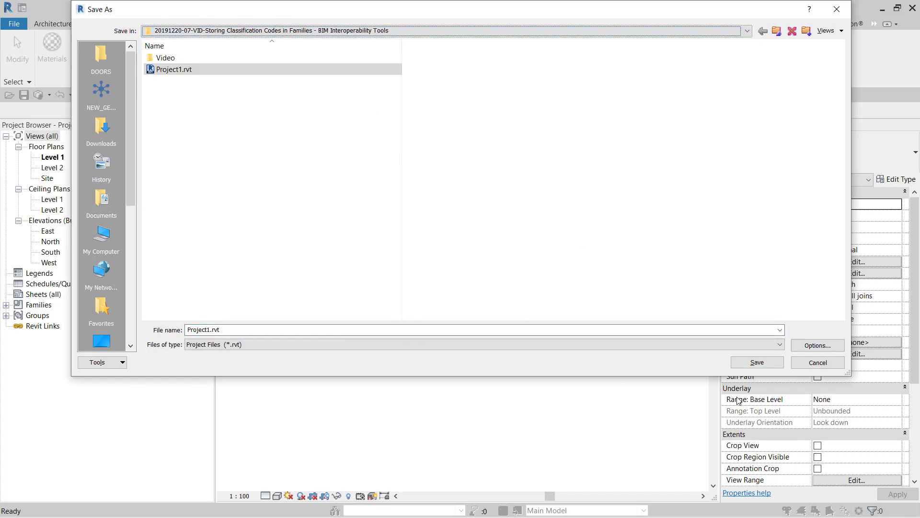
left_click(756, 363)
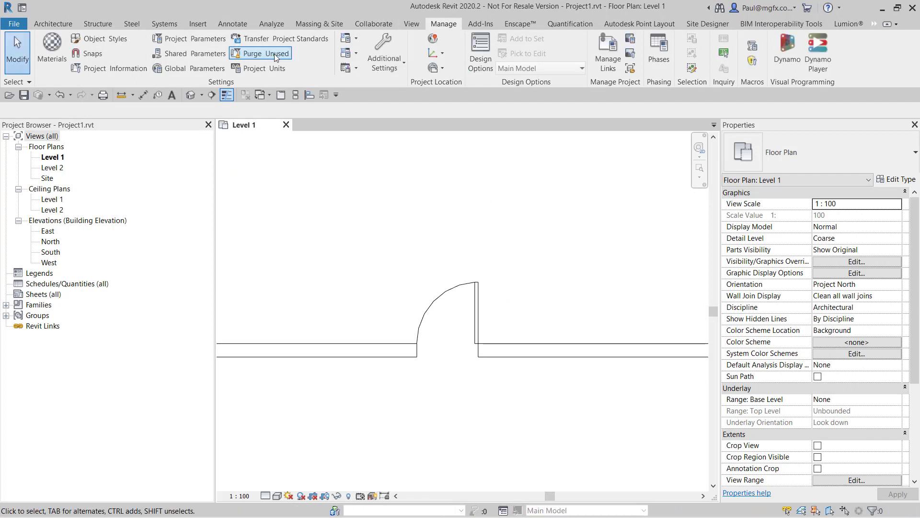
Dismiss the missing-file warning and name a new shared parameter file ClassSP2.txt.
left_click(266, 54)
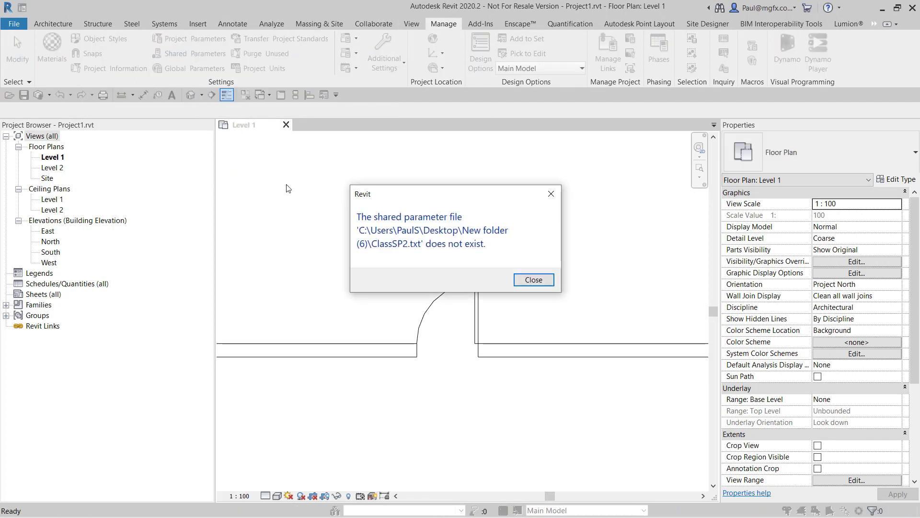
left_click(533, 280)
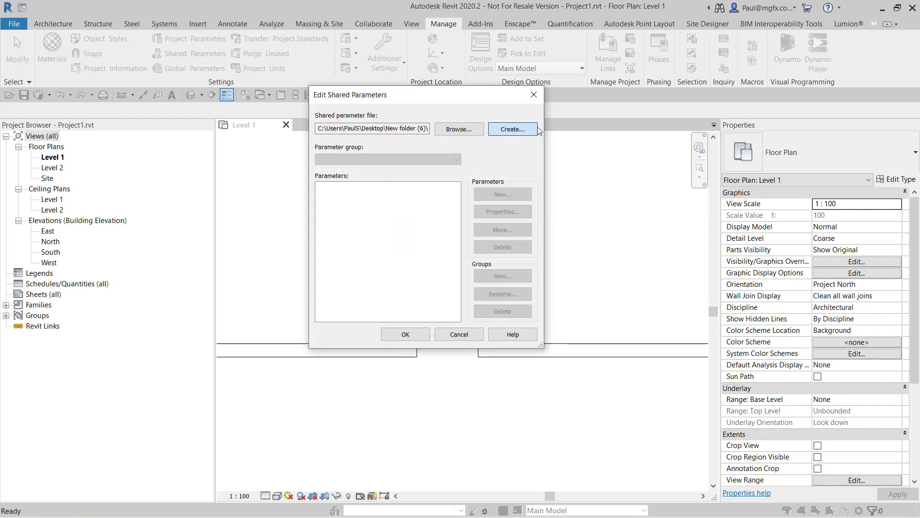
left_click(511, 129)
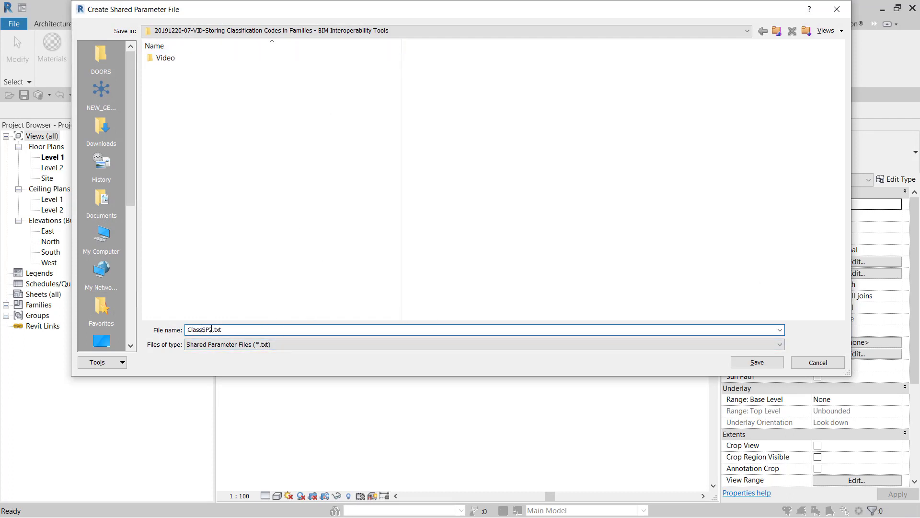
double_click(195, 329)
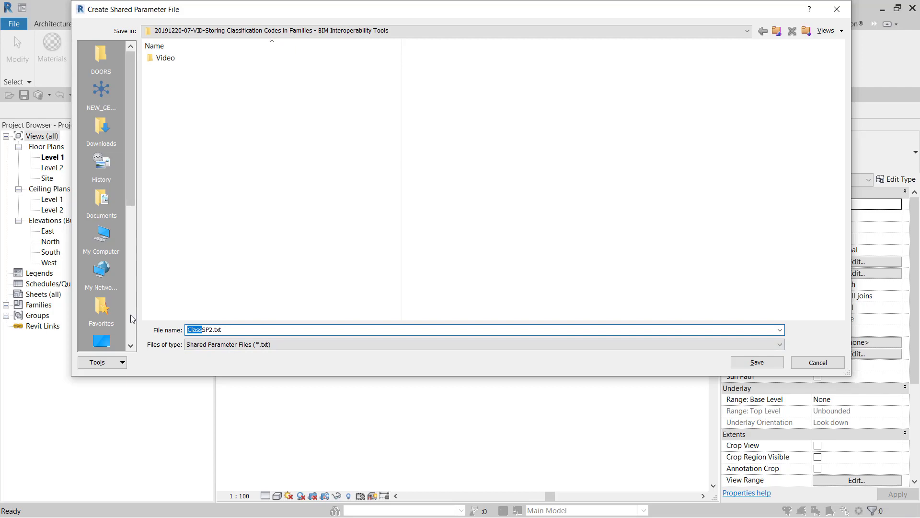
Save ClassSP2.txt and export the Uniclass Pr.Number and Pr.Description parameters to it.
left_click(755, 363)
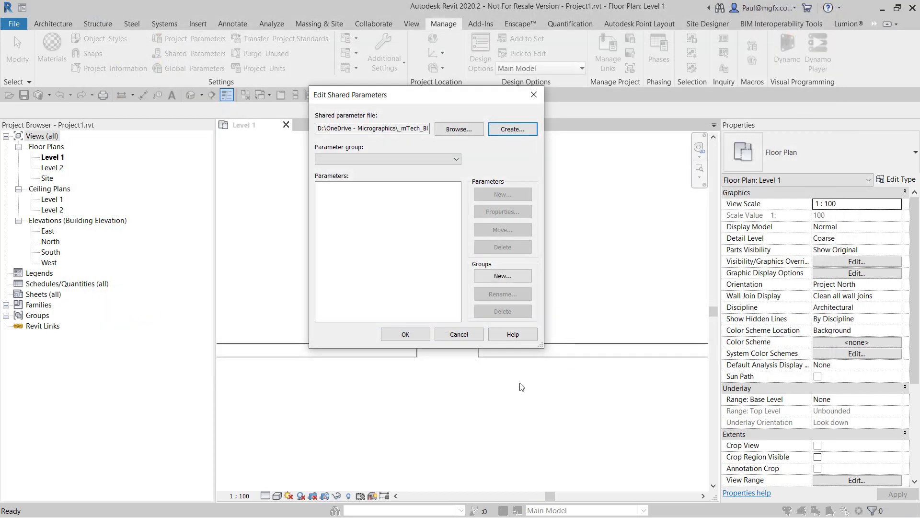
left_click(458, 334)
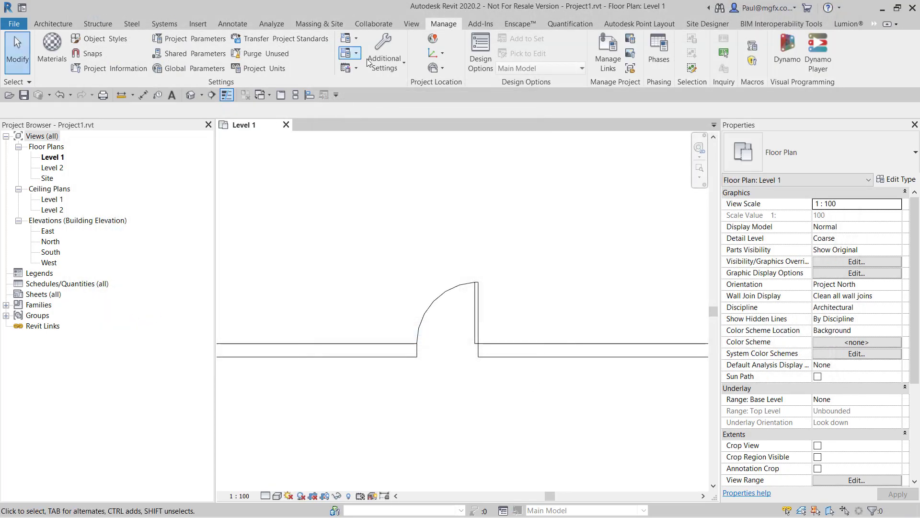
left_click(196, 39)
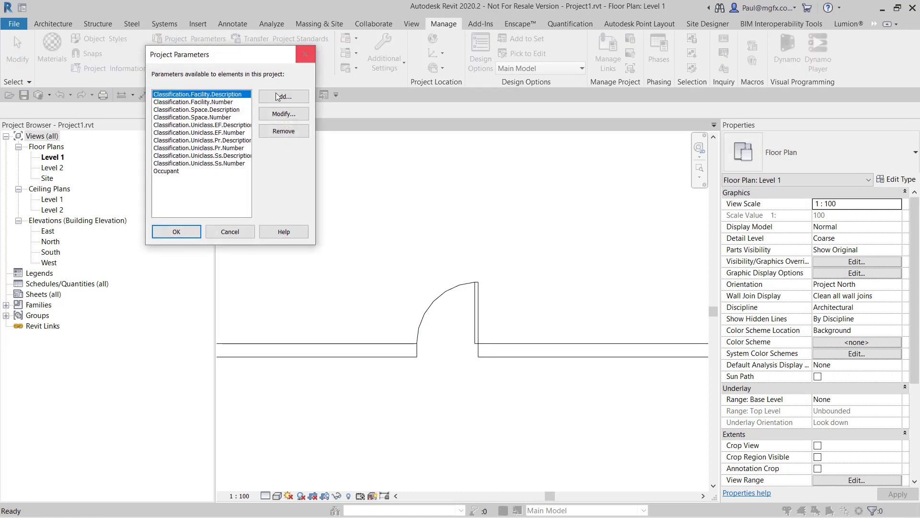
left_click(200, 148)
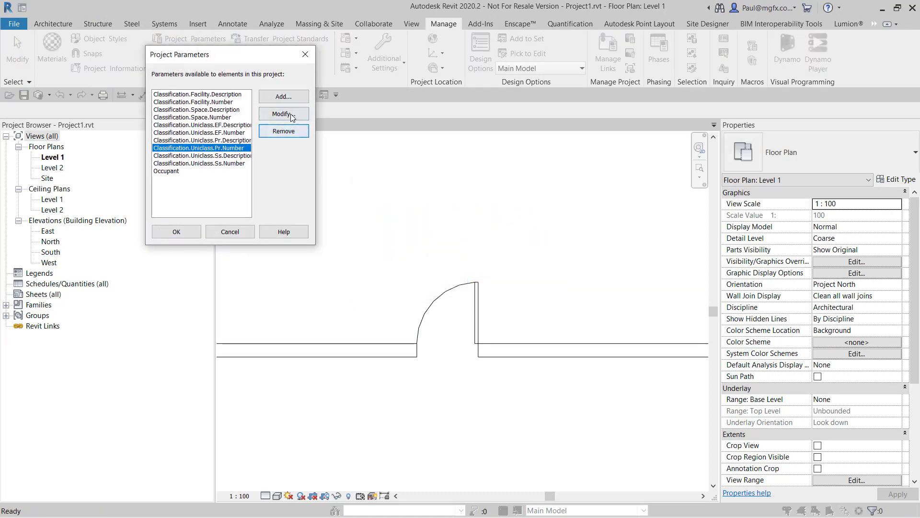
left_click(282, 113)
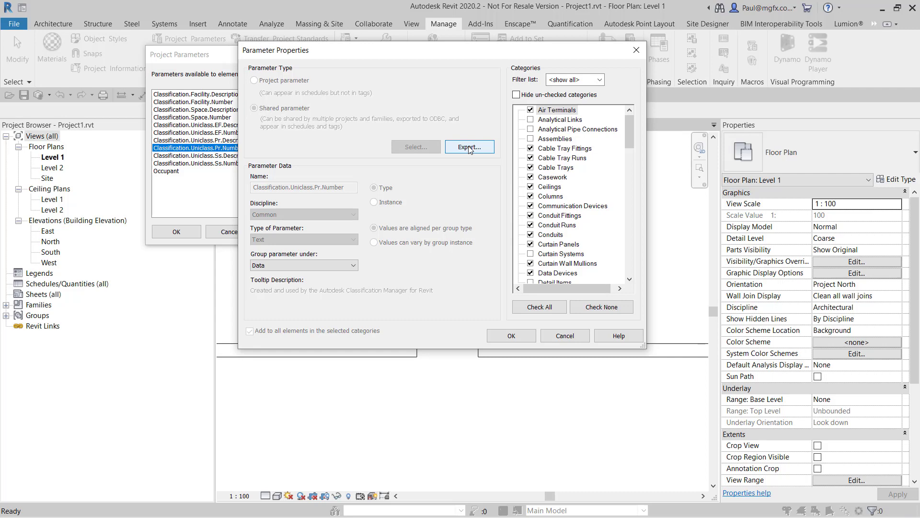
left_click(469, 147)
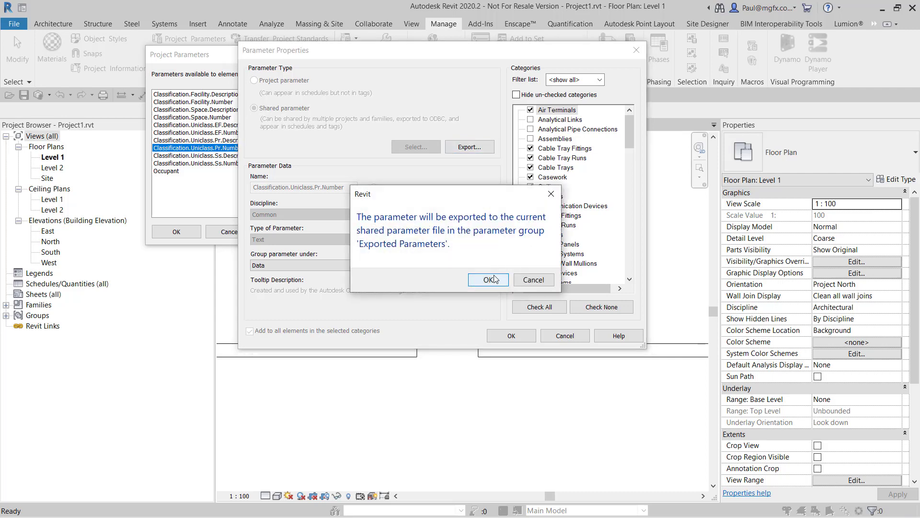
mouse_move(492, 280)
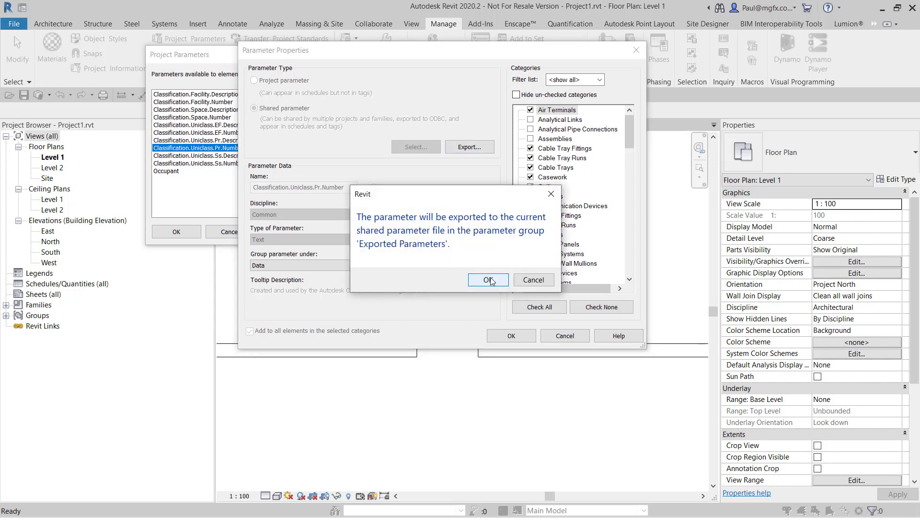
left_click(485, 280)
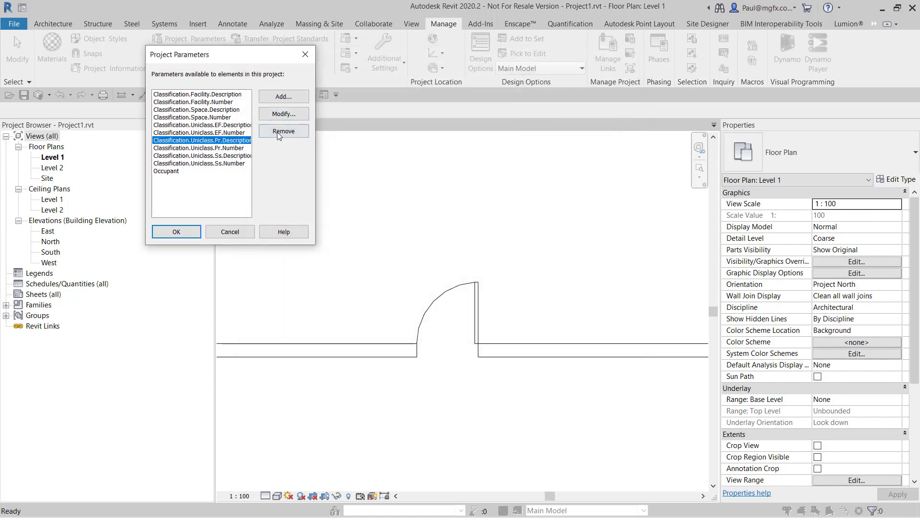
left_click(283, 114)
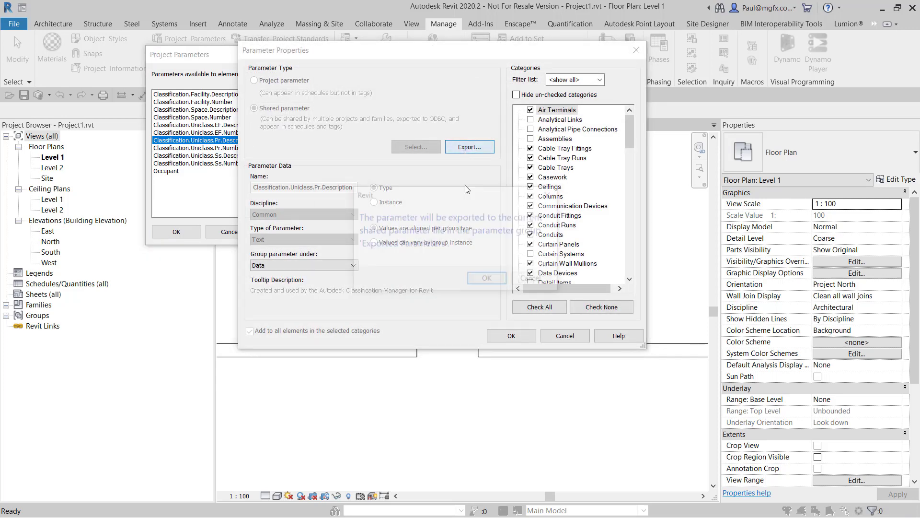
left_click(510, 335)
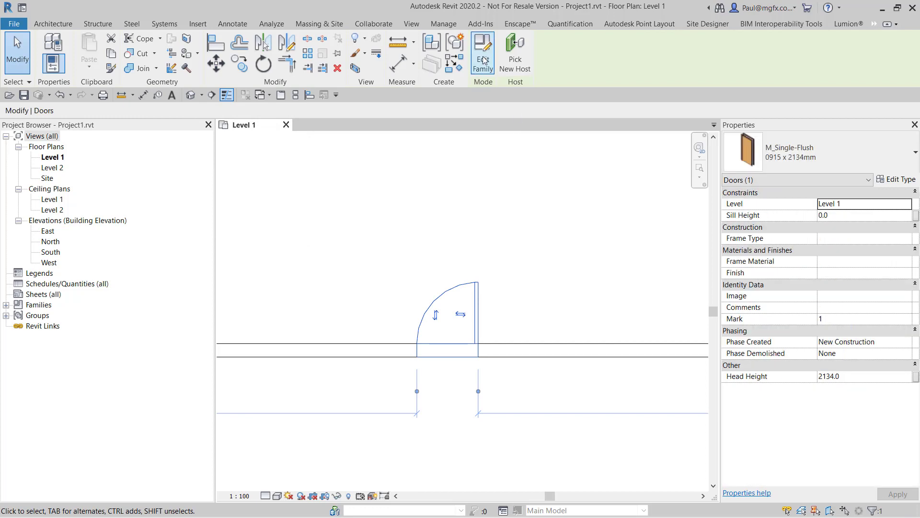
Add shared parameter Classification.Uniclass.Pr.Description to the door family under Data.
left_click(483, 47)
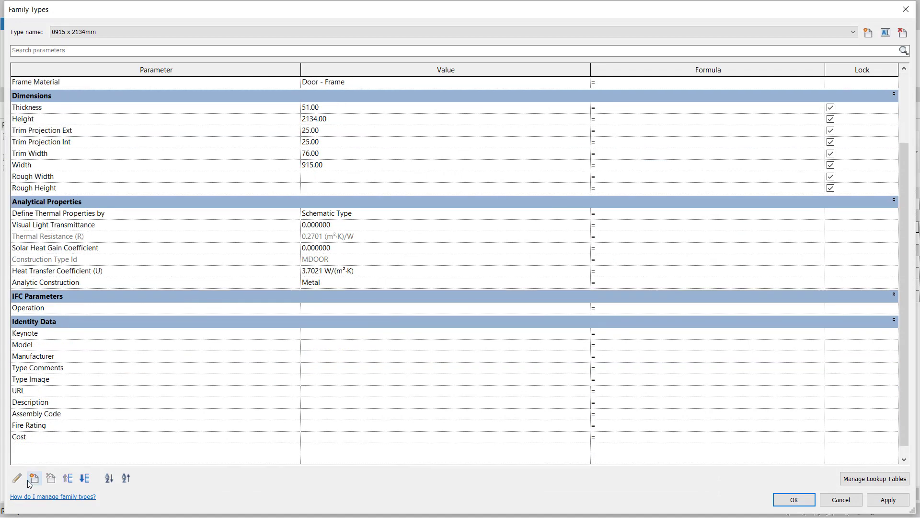
left_click(33, 478)
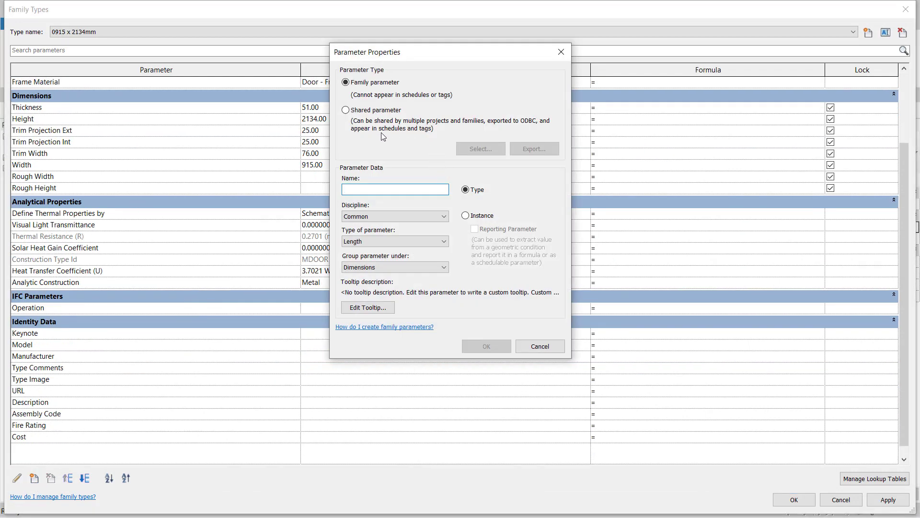
mouse_move(382, 112)
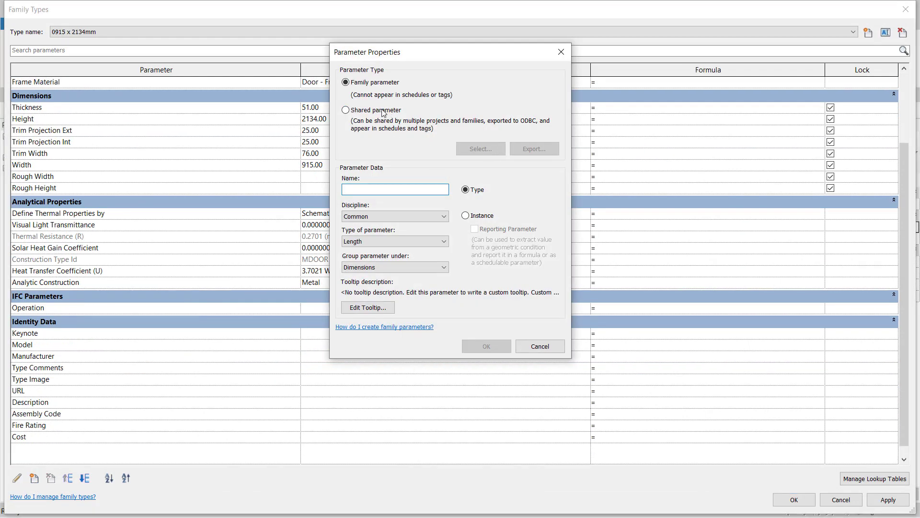
left_click(346, 110)
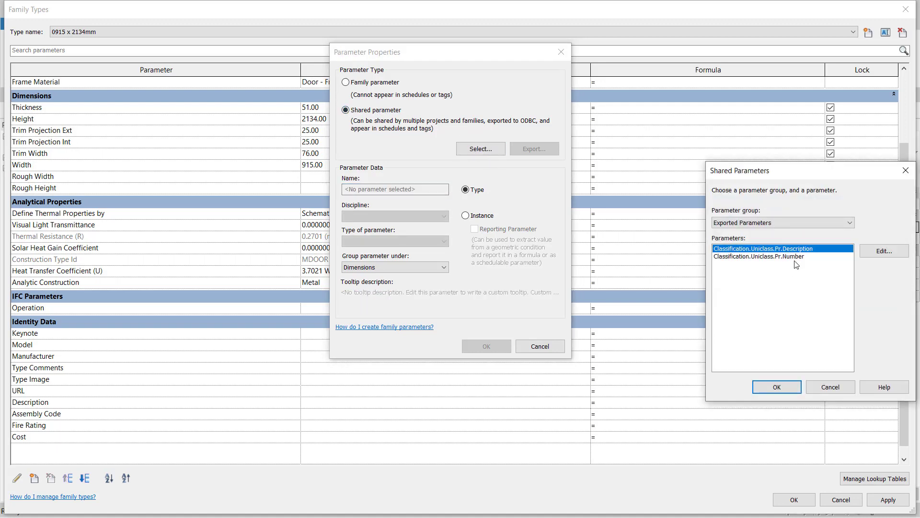
left_click(776, 387)
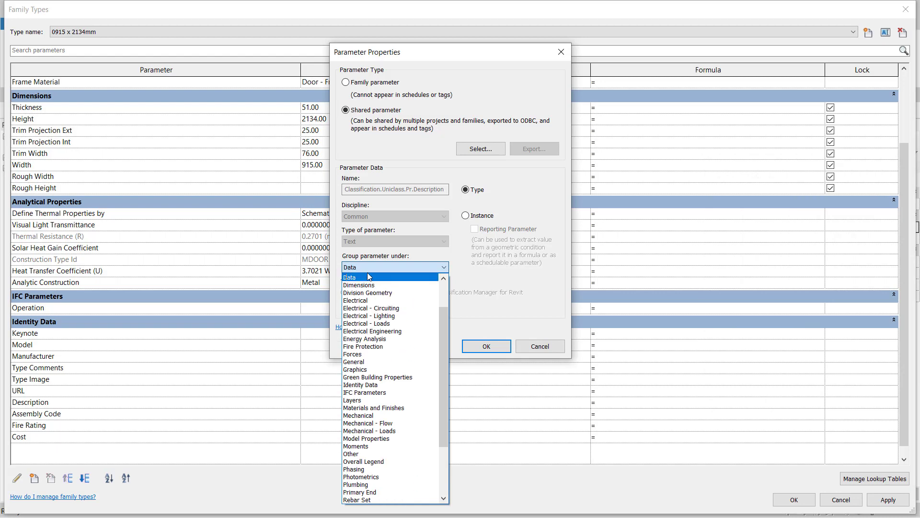
left_click(349, 277)
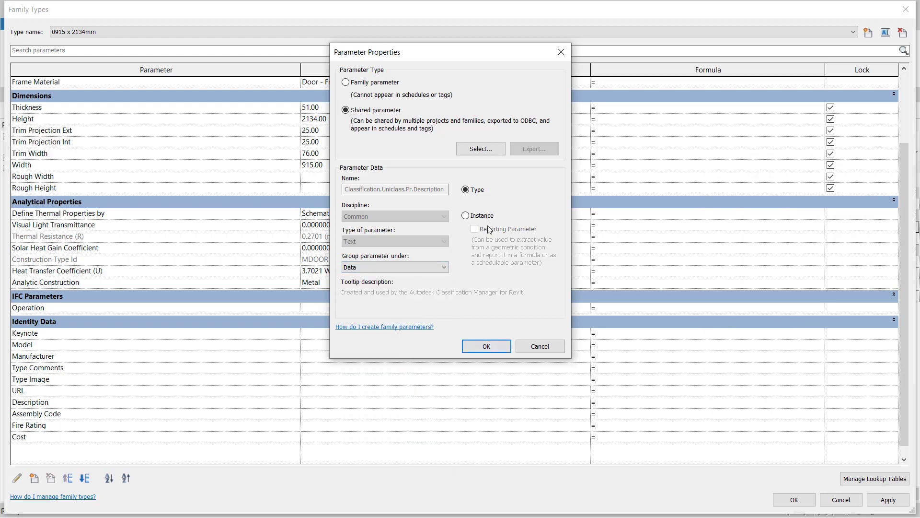
left_click(485, 345)
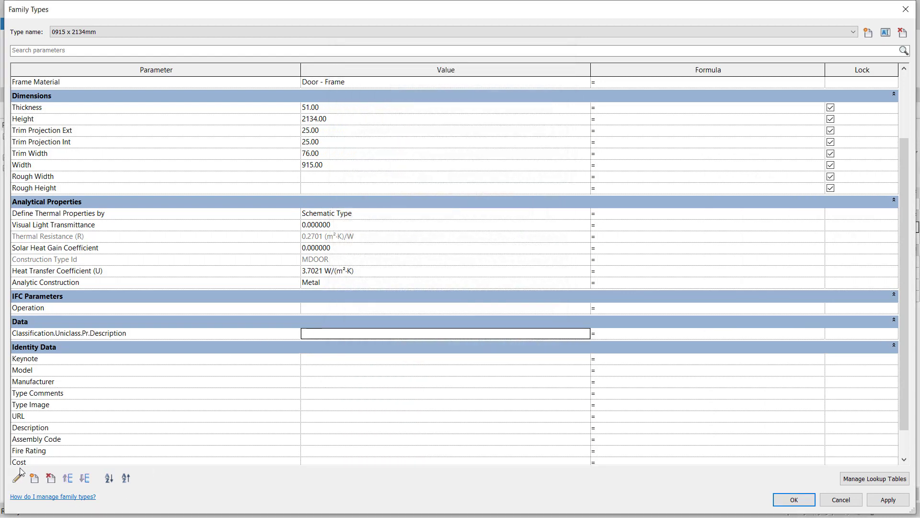
Add shared Classification.Uniclass.Pr.Number under Data and close Family Types.
left_click(34, 478)
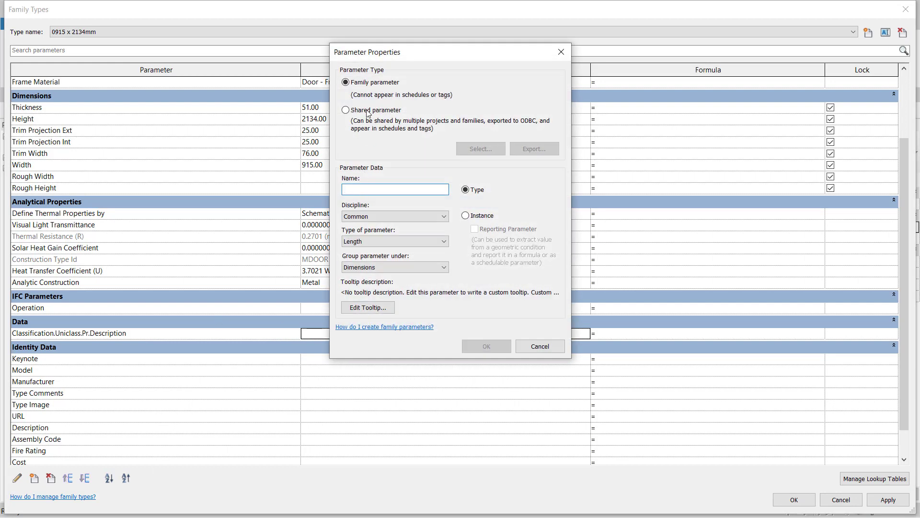
left_click(346, 110)
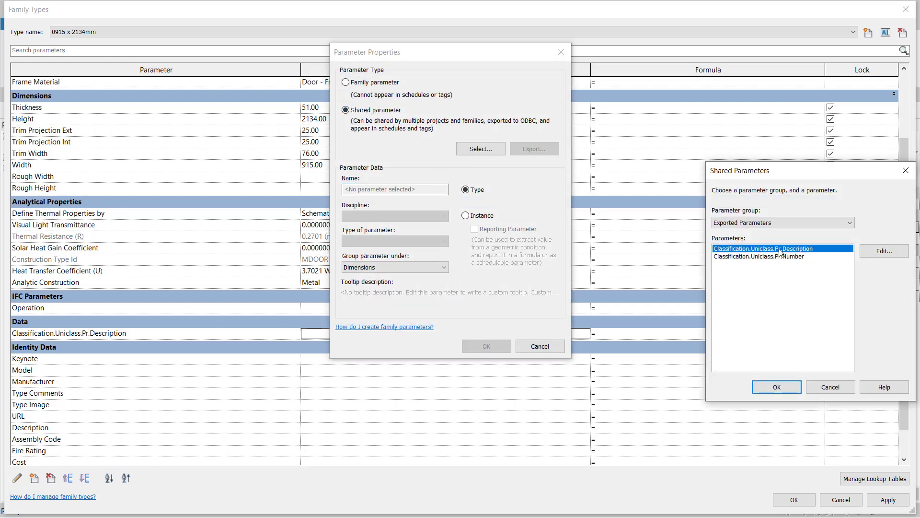
left_click(758, 256)
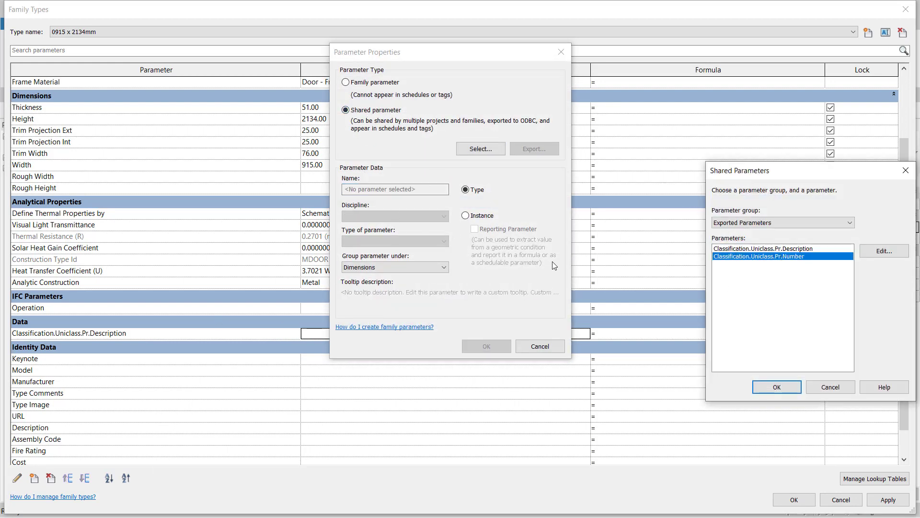
left_click(776, 386)
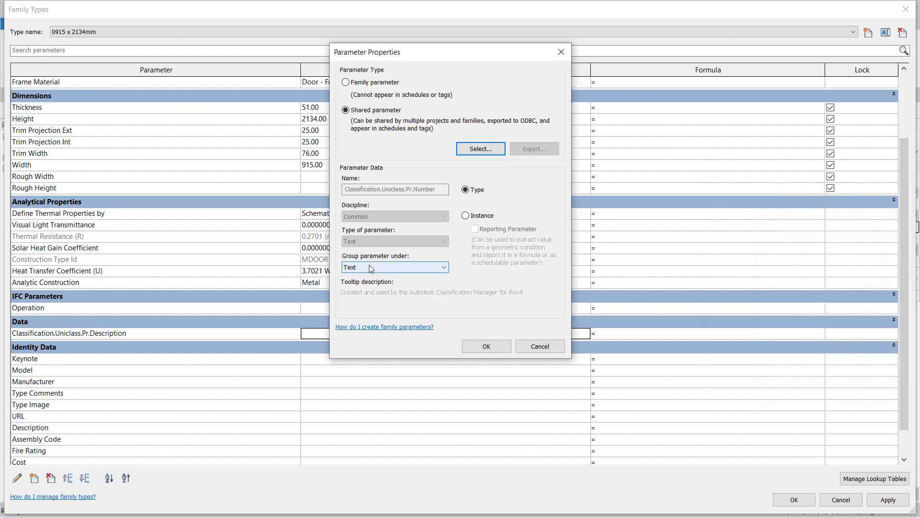
left_click(394, 267)
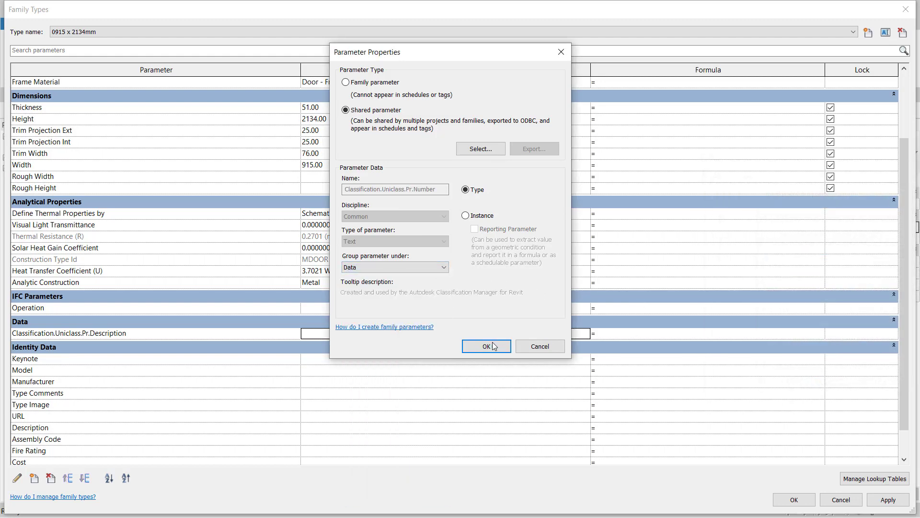
left_click(486, 346)
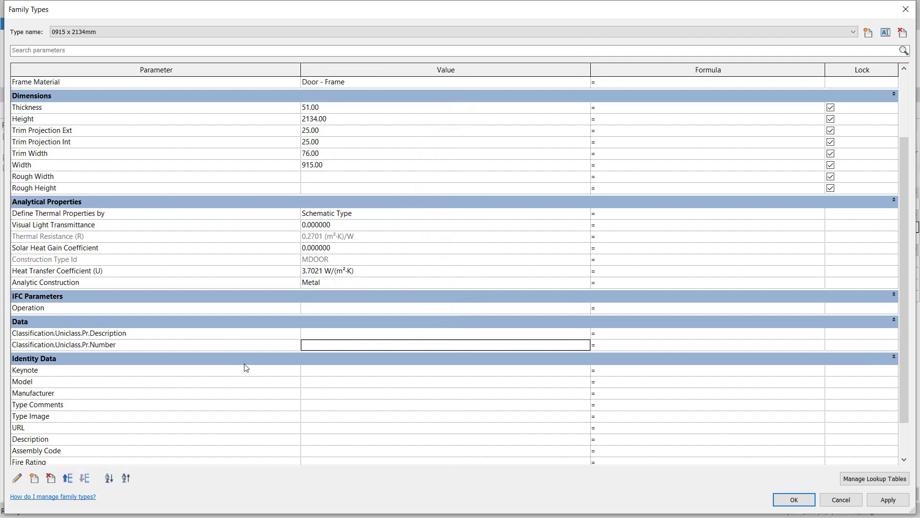
mouse_move(742, 86)
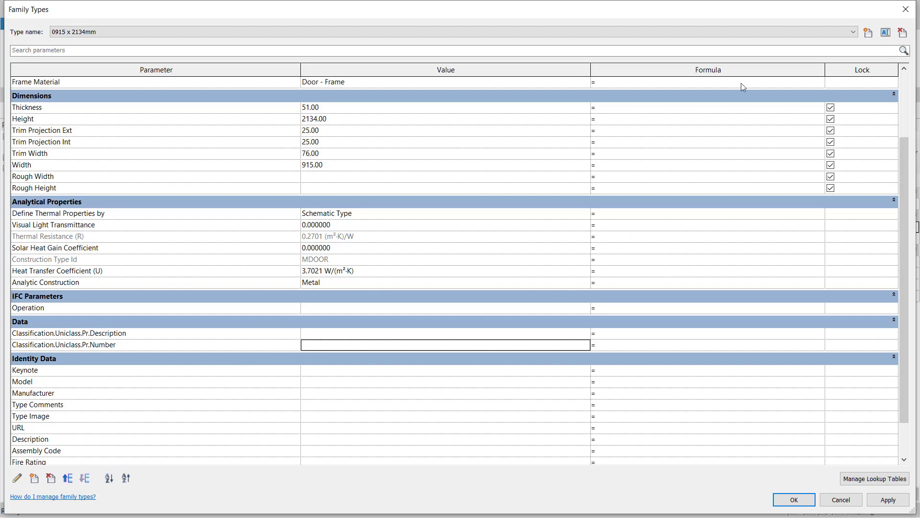
left_click(793, 499)
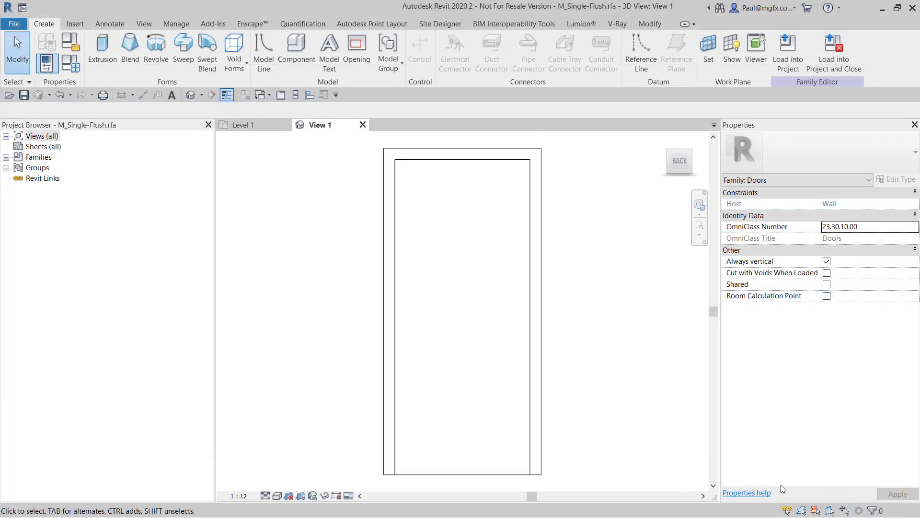
mouse_move(818, 465)
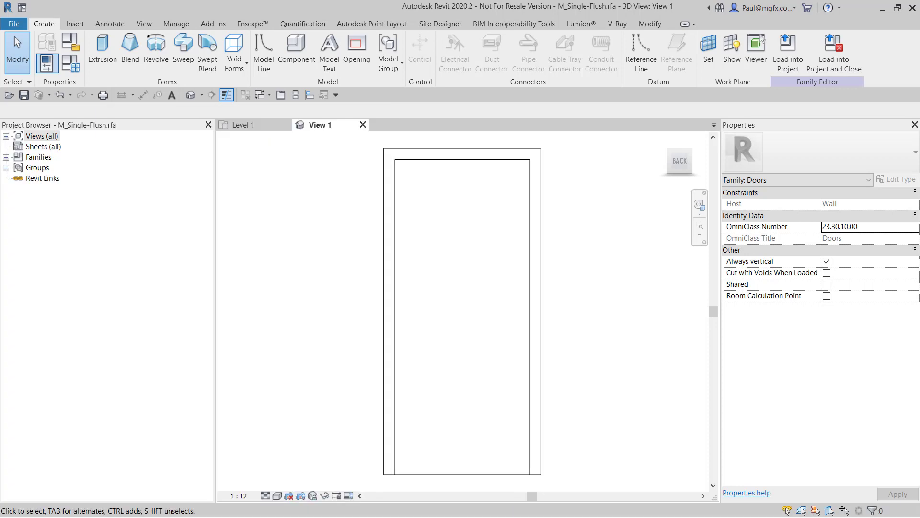
Switch from Revit to the File Explorer window on the taskbar.
left_click(13, 505)
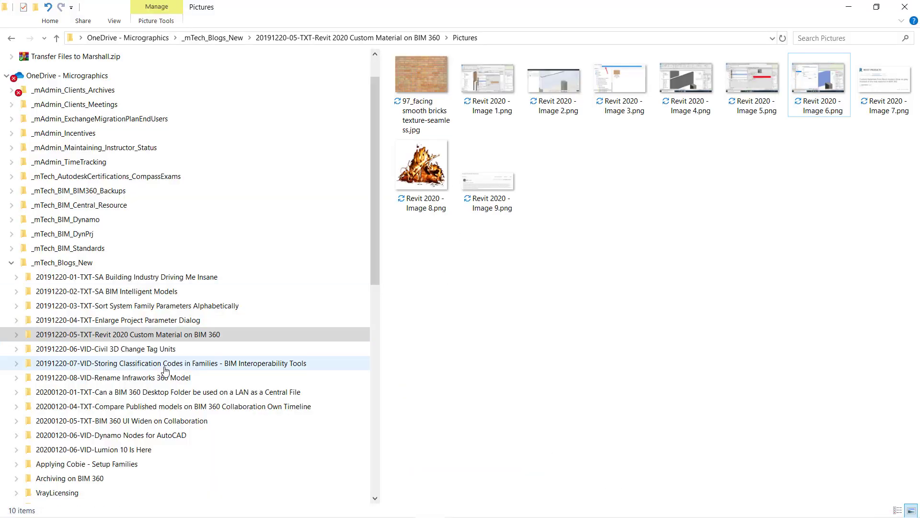
View SP2.txt from the Storing Classification Codes folder in Notepad, then return to Revit.
left_click(171, 363)
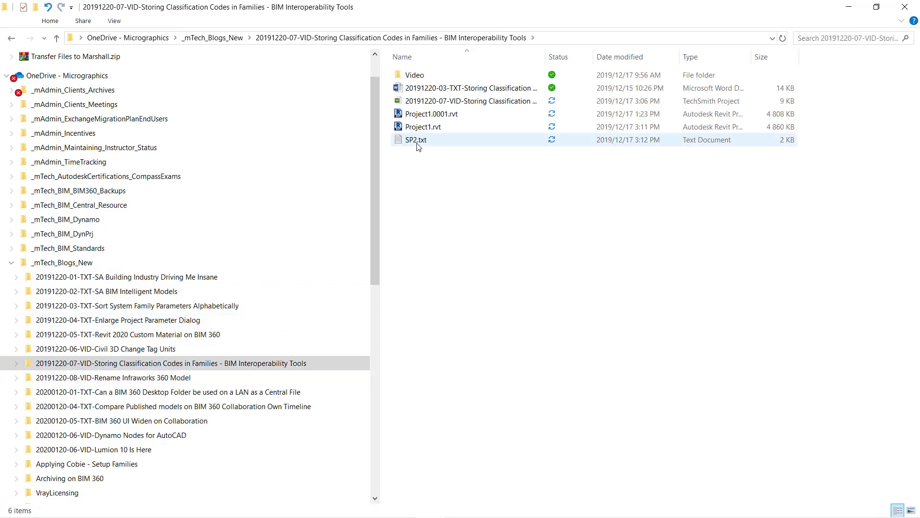
double_click(415, 139)
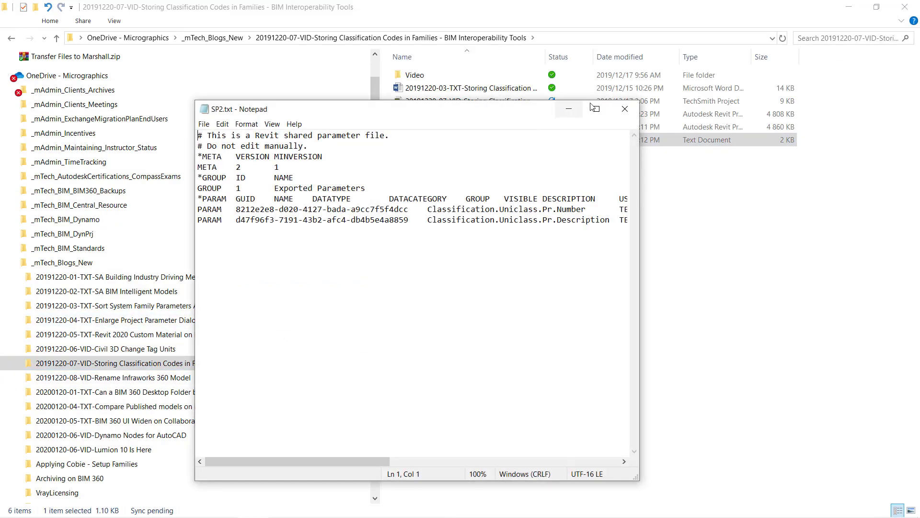
left_click(593, 107)
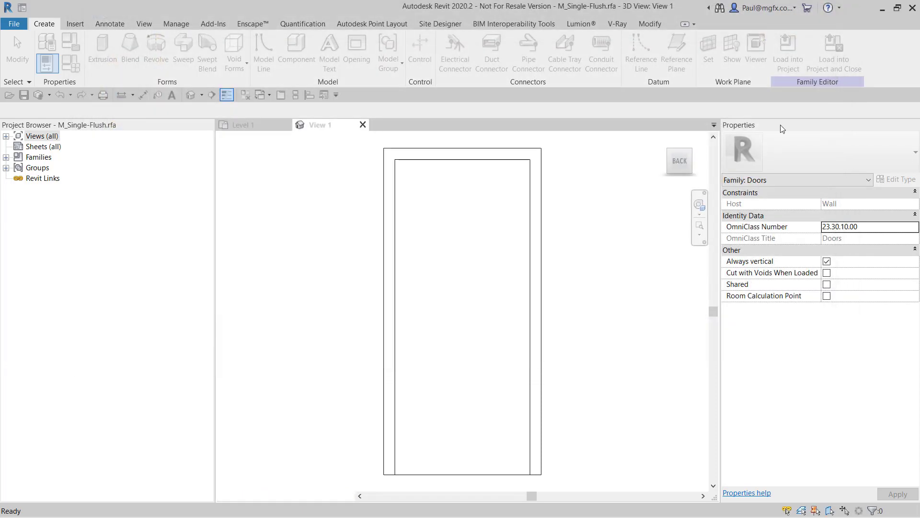
mouse_move(833, 49)
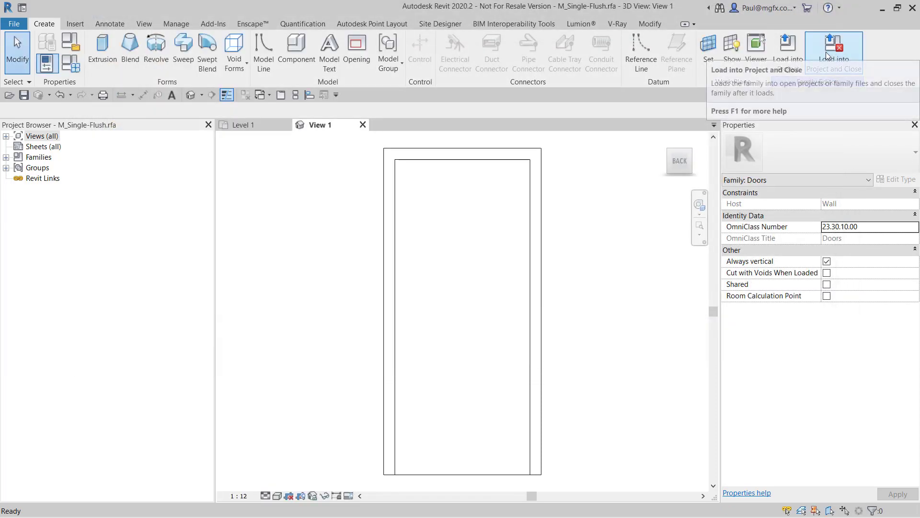
Reload the Single-Flush door family over the existing version and review its type properties.
left_click(833, 50)
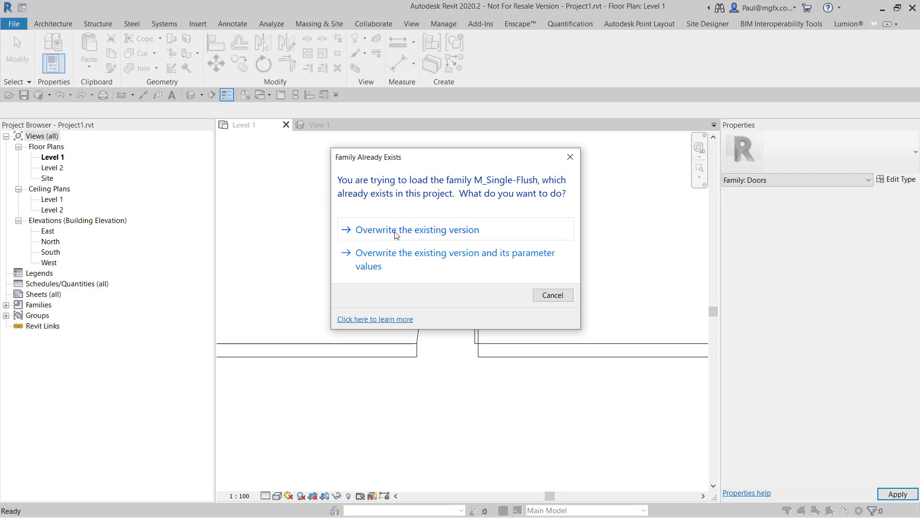
left_click(418, 229)
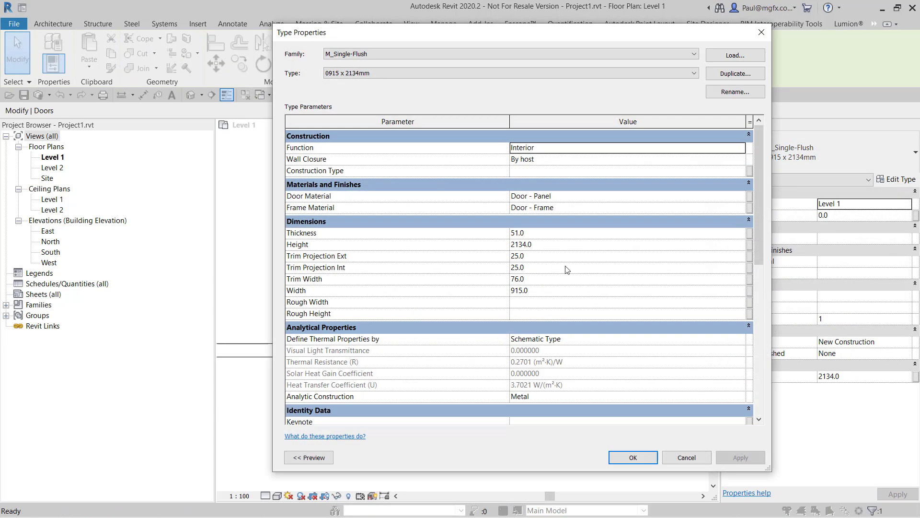
scroll("down", 3)
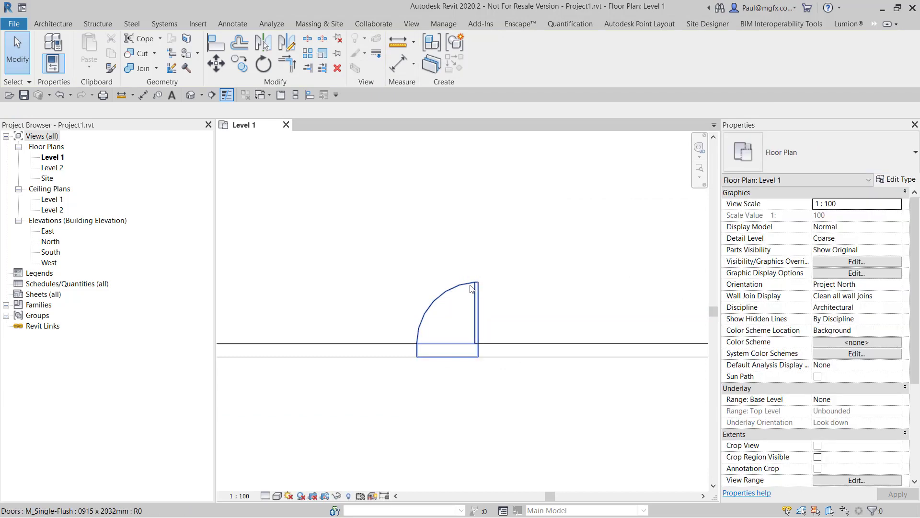
left_click(896, 179)
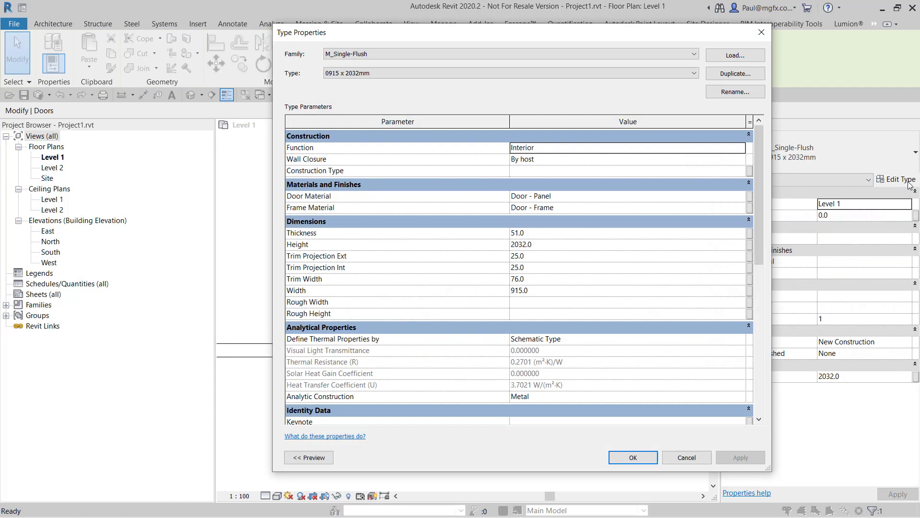
scroll("down", 3)
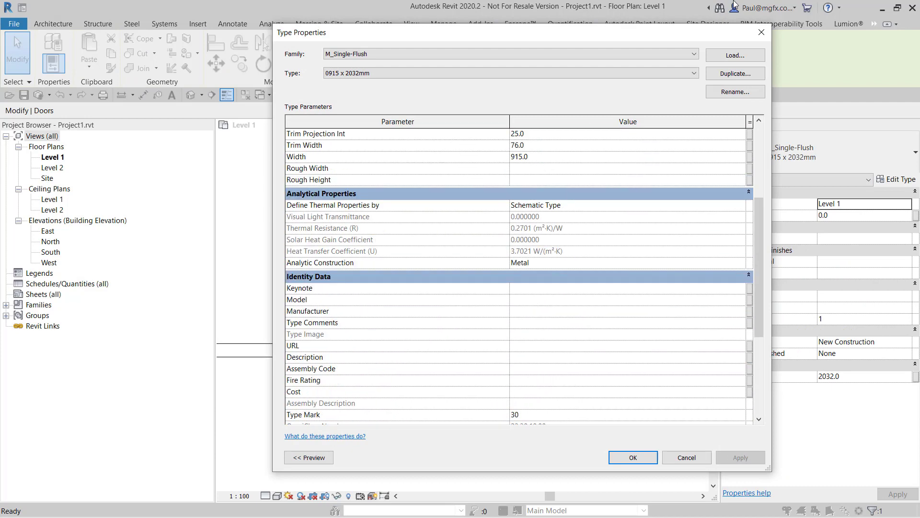
left_click(632, 457)
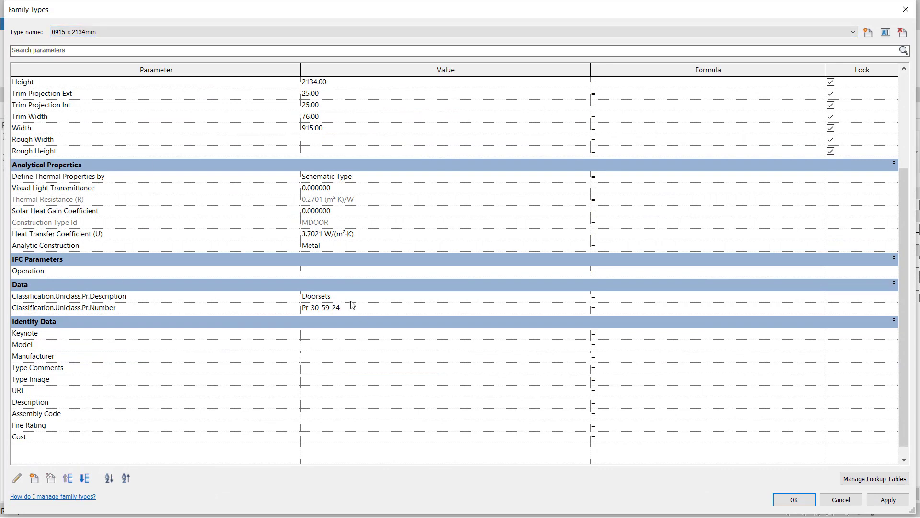
Set formulas ="Doorsets" for Uniclass Description and ="Pr_30_59_24" for Uniclass Number.
double_click(316, 296)
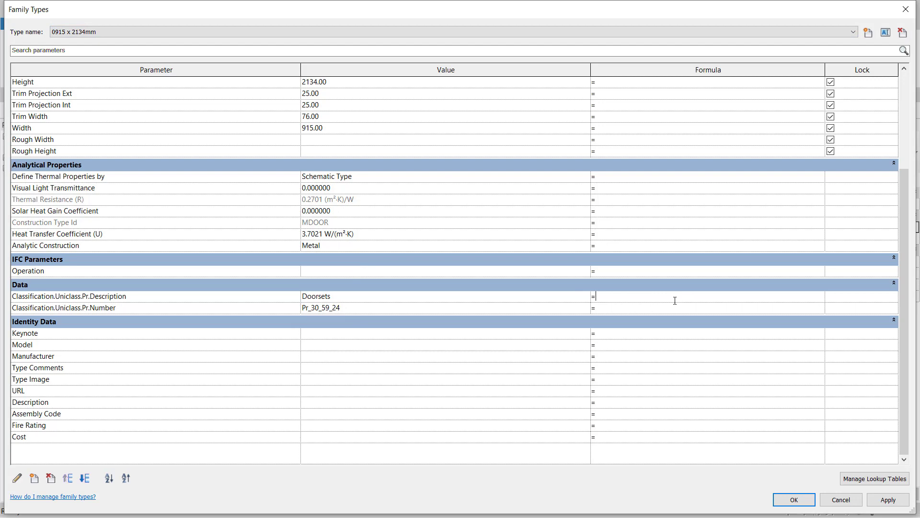
type("Doorsets\"")
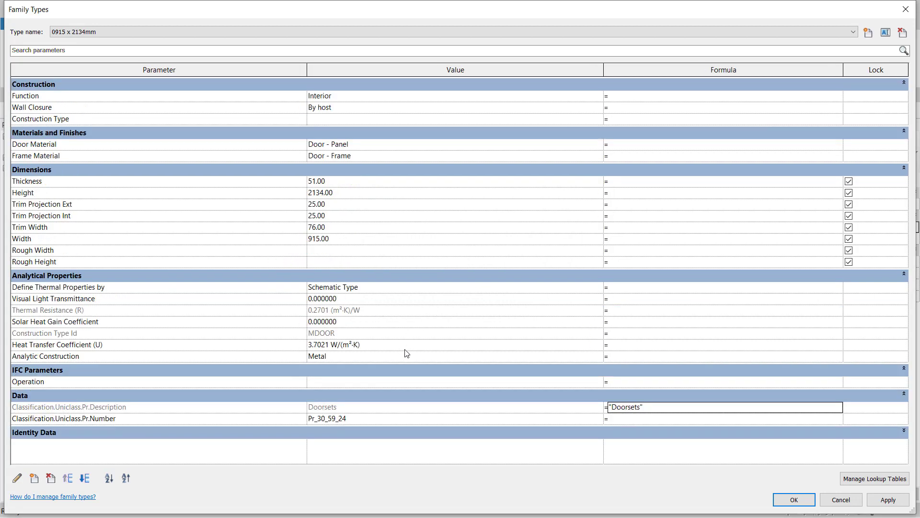
double_click(326, 418)
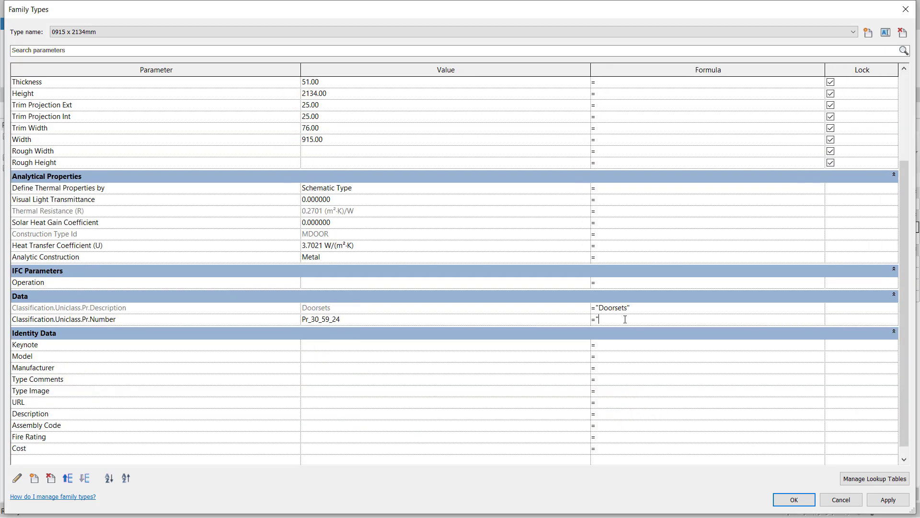
type("\"")
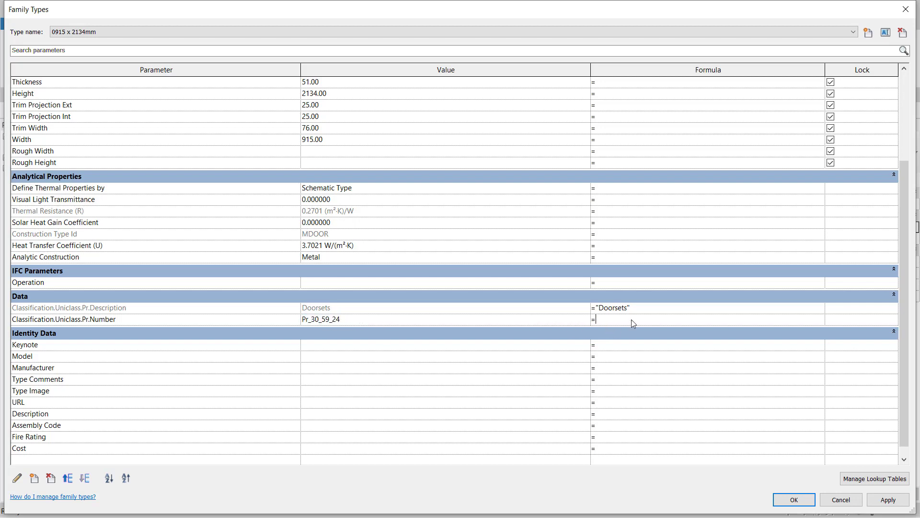
type("\"Pr_30_59_24\"")
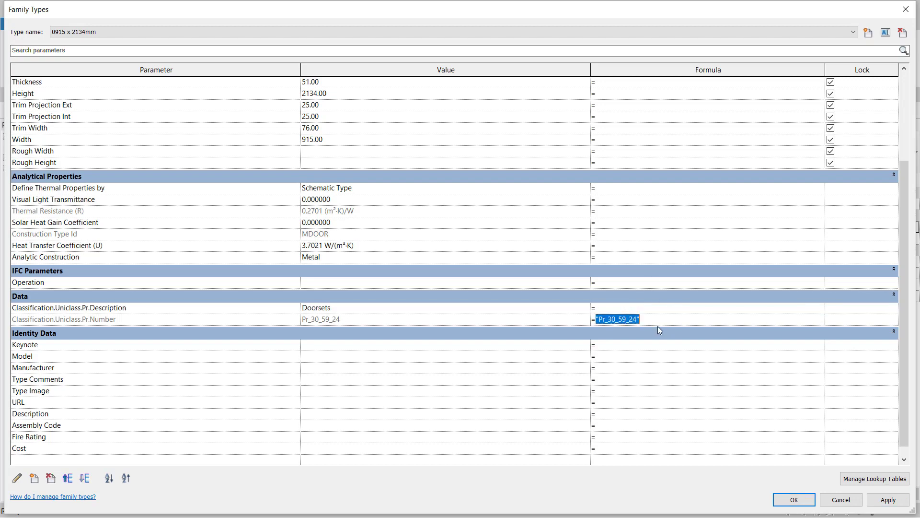
left_click(853, 32)
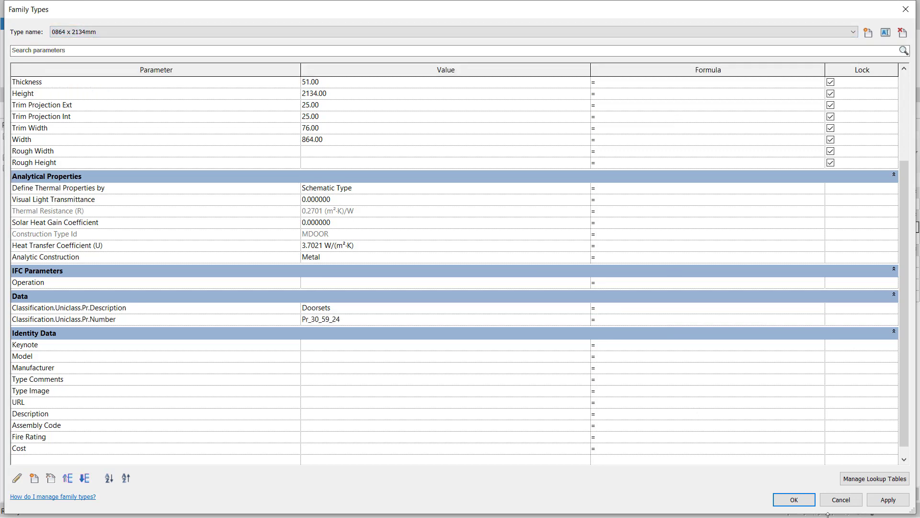
left_click(793, 499)
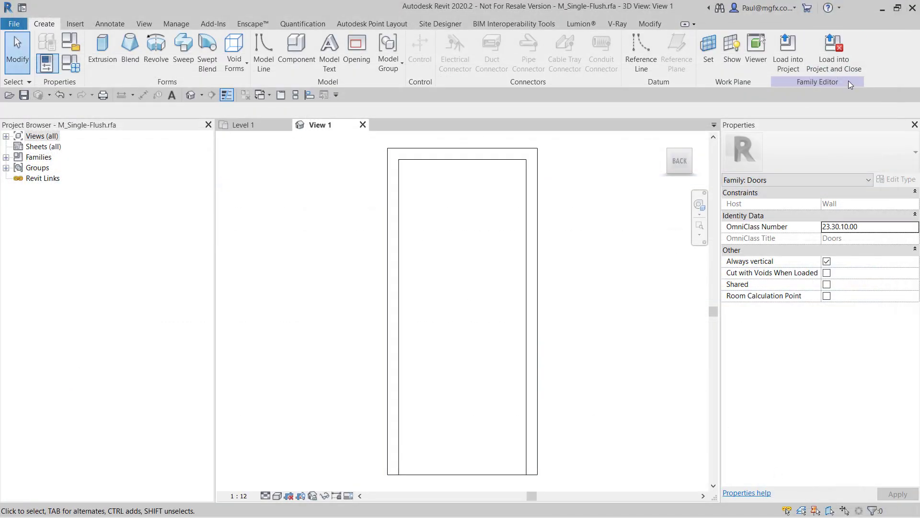
Save the edited door family and reload it, overwriting the existing version and parameter values.
left_click(833, 52)
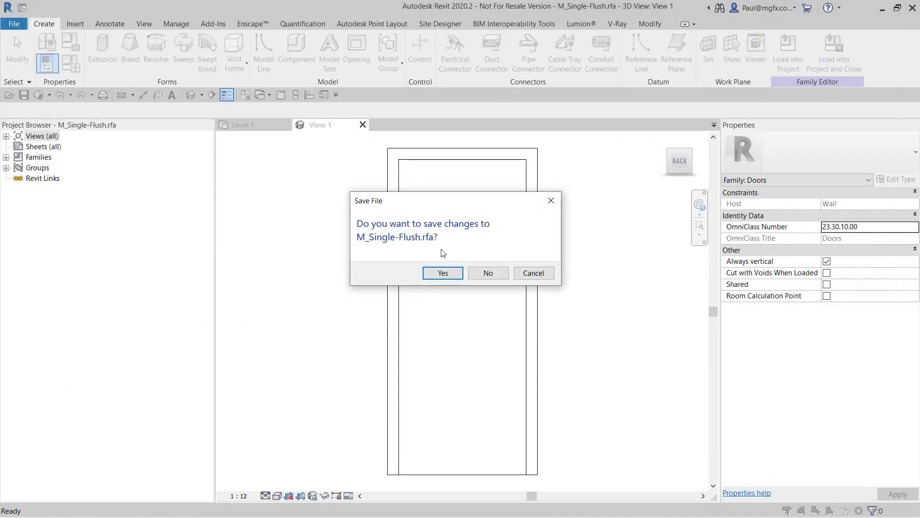
left_click(441, 272)
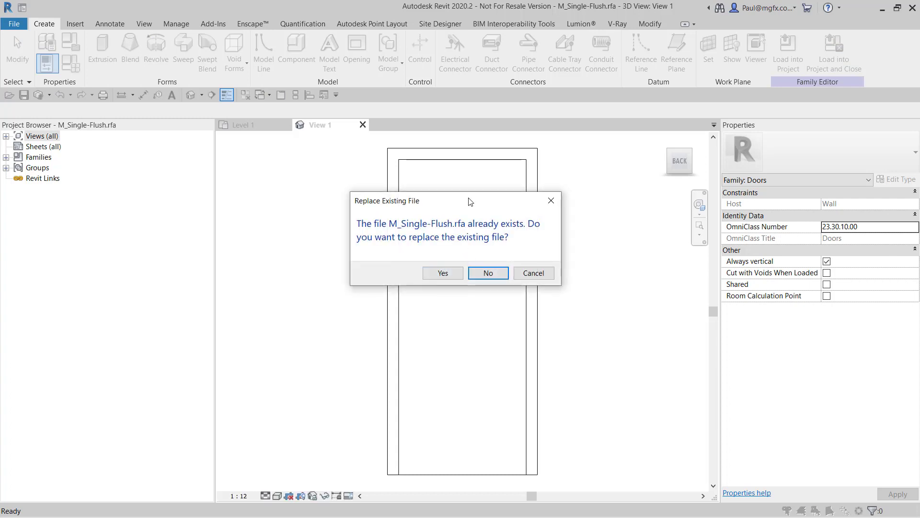
left_click(442, 272)
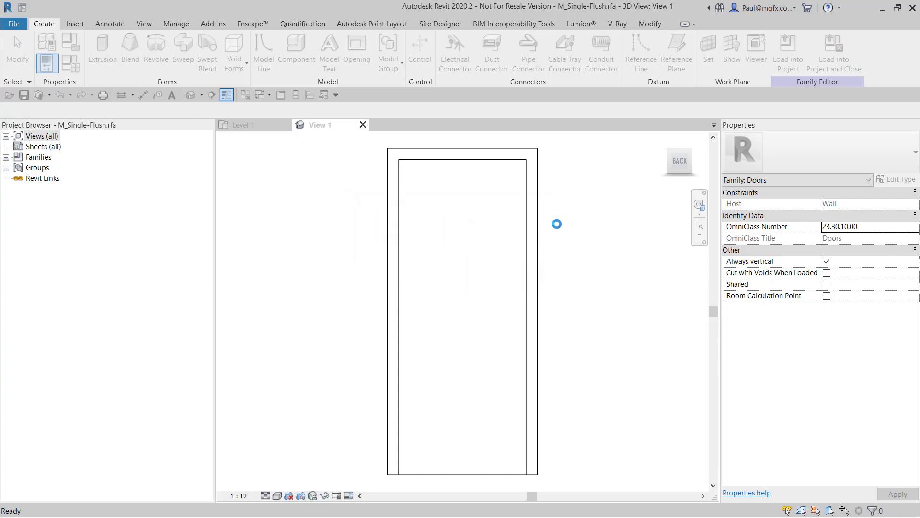
left_click(788, 52)
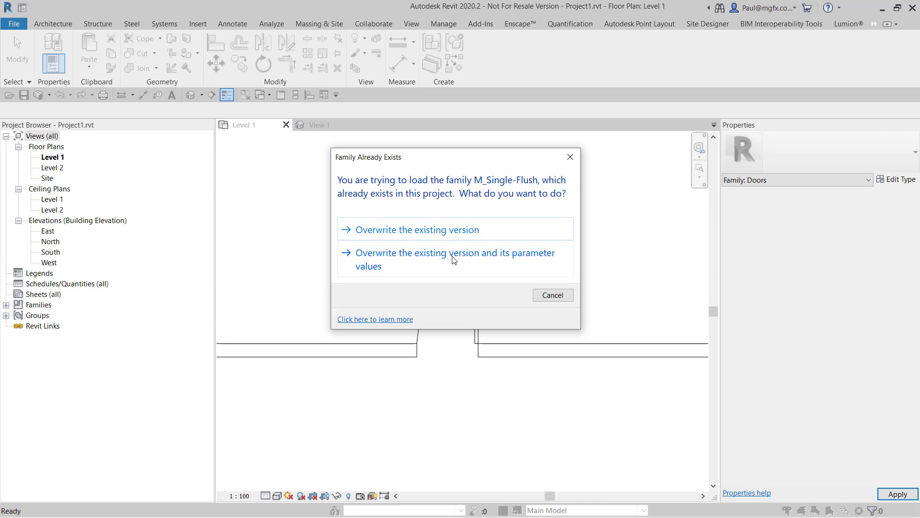
left_click(455, 259)
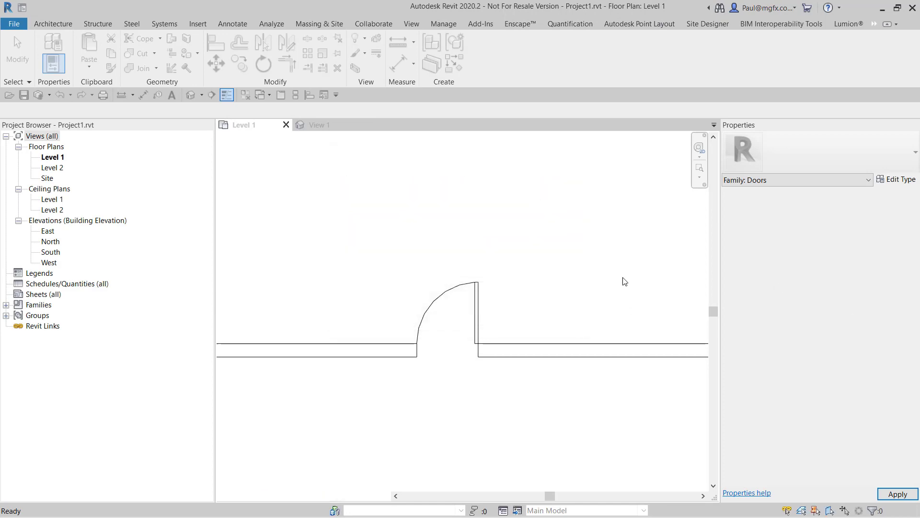
Select the reloaded door on Level 1 and check its type properties.
left_click(446, 317)
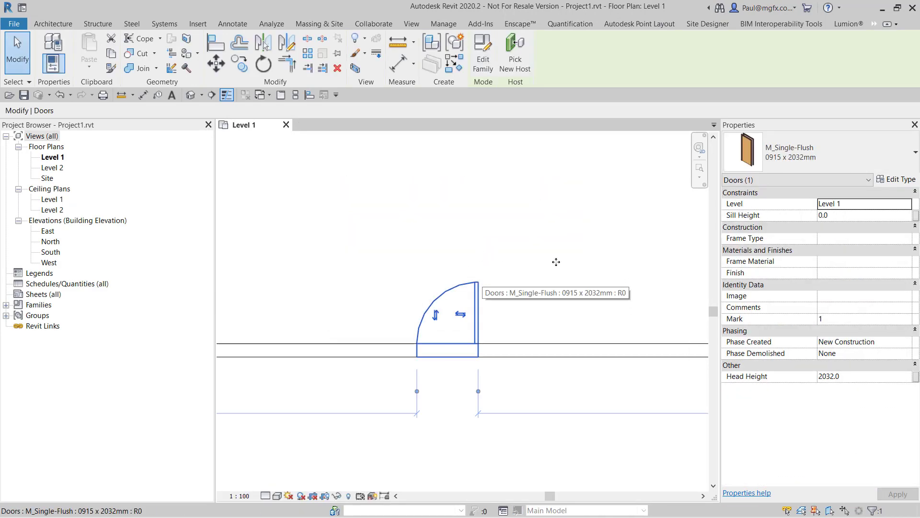
left_click(896, 179)
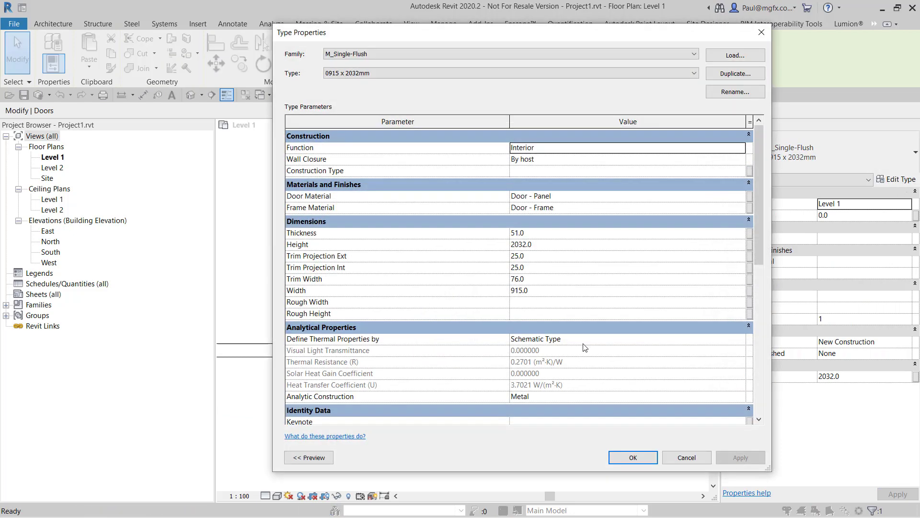
scroll("down", 3)
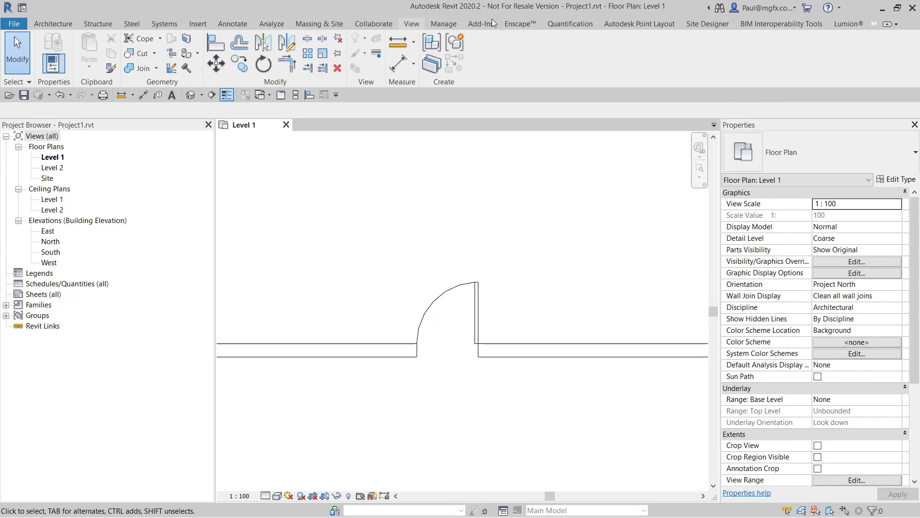
Create a Doors schedule with Family, Type and Uniclass Pr Description and Number fields.
left_click(411, 23)
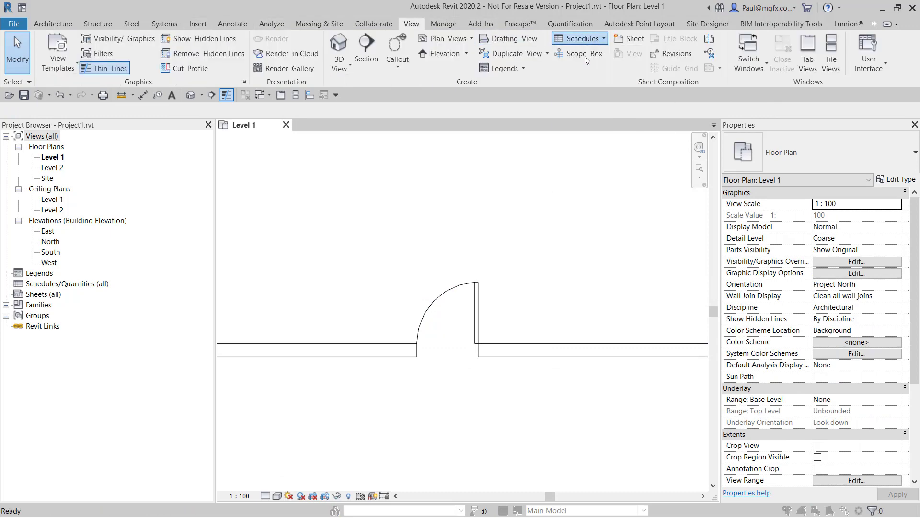
left_click(576, 38)
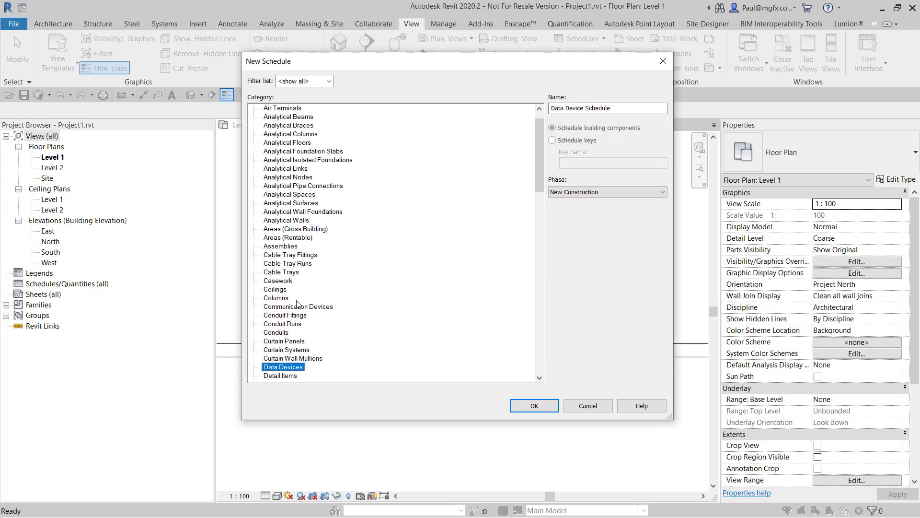
left_click(273, 341)
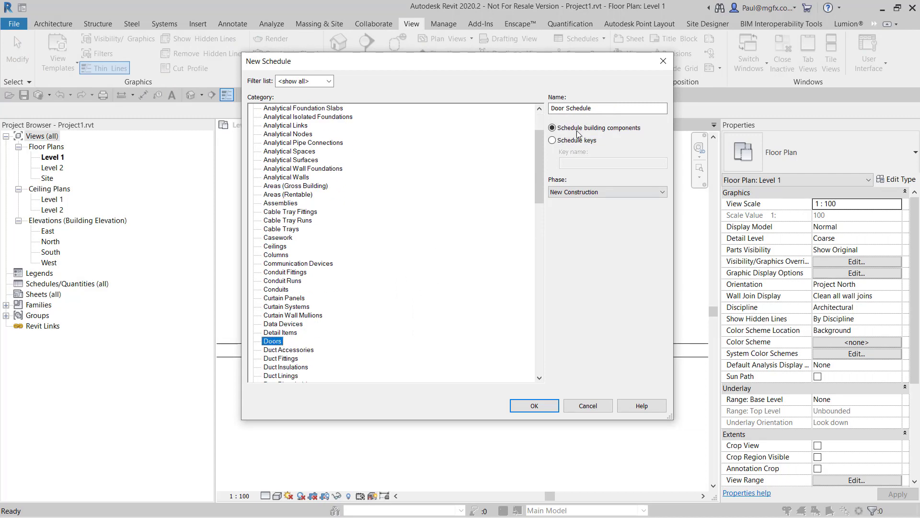
left_click(533, 405)
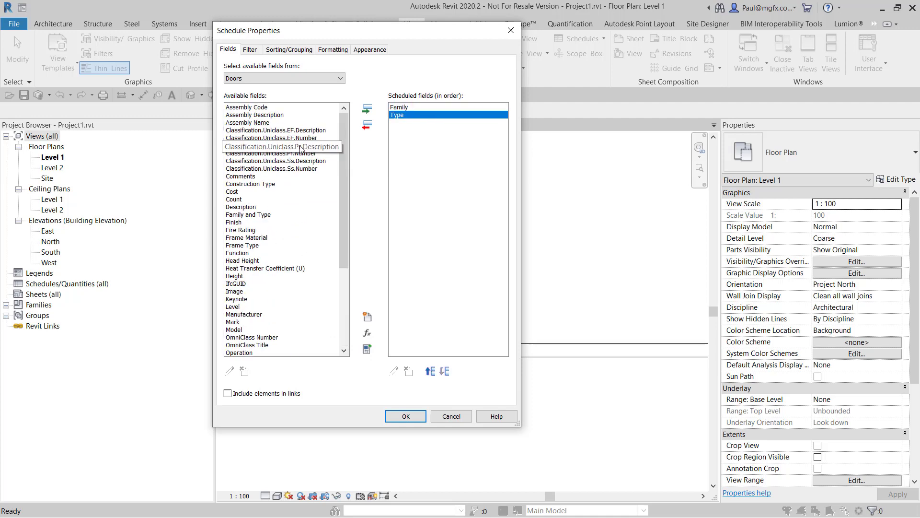
left_click(366, 109)
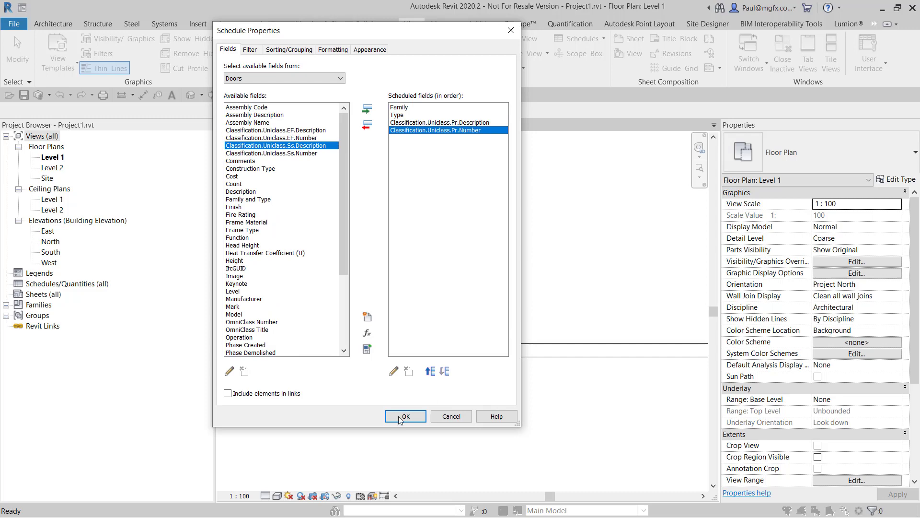
left_click(404, 415)
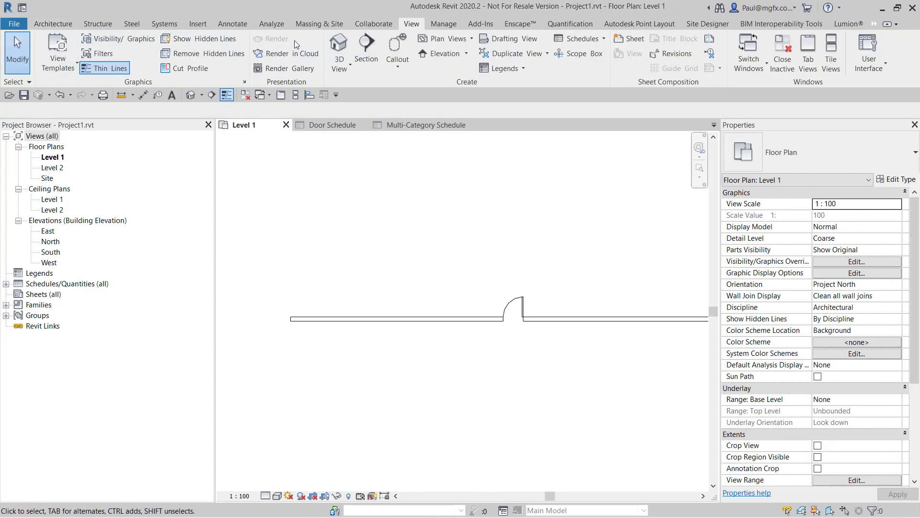
Place an M_Fixed 0406 x 0610mm window in the wall left of the door.
left_click(52, 24)
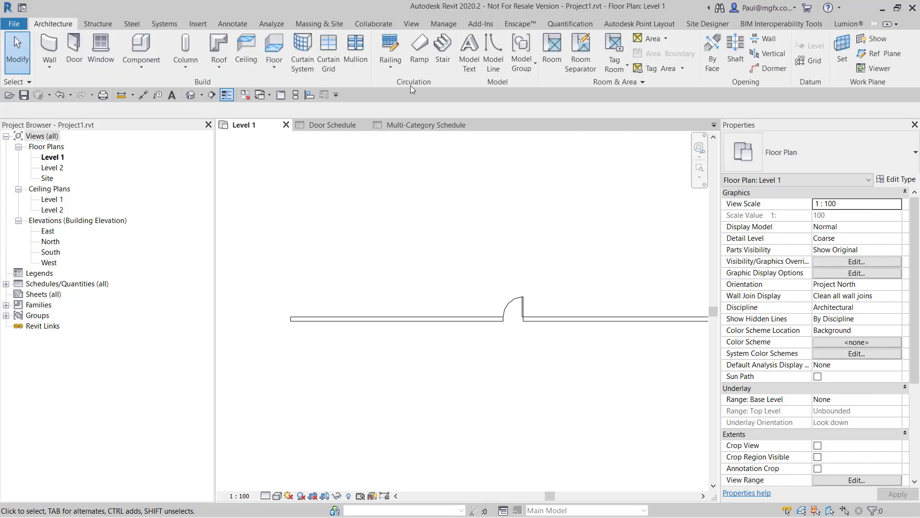
left_click(100, 50)
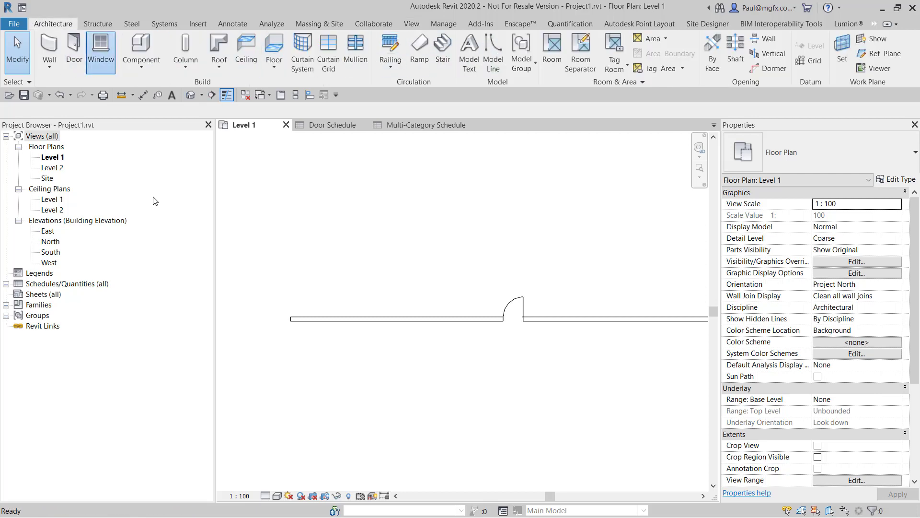
left_click(407, 316)
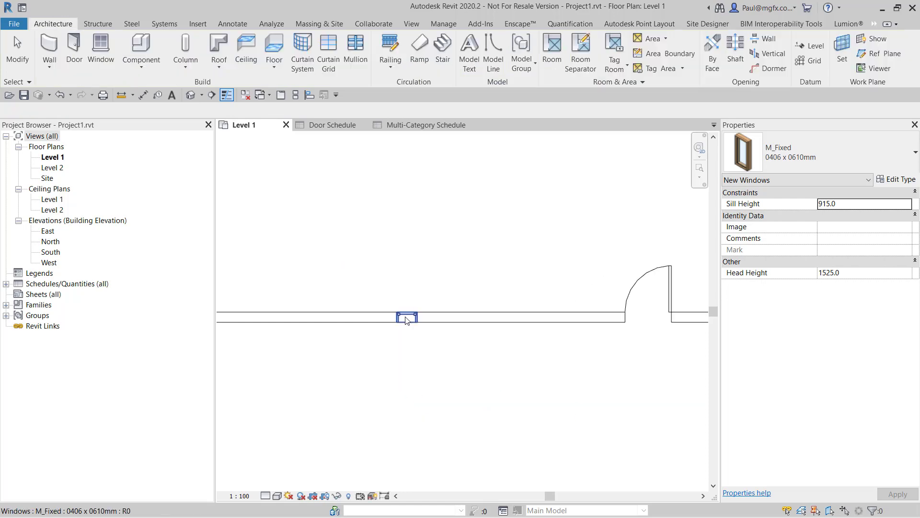
Select the new window and start Classification Manager's Assign tool.
left_click(405, 317)
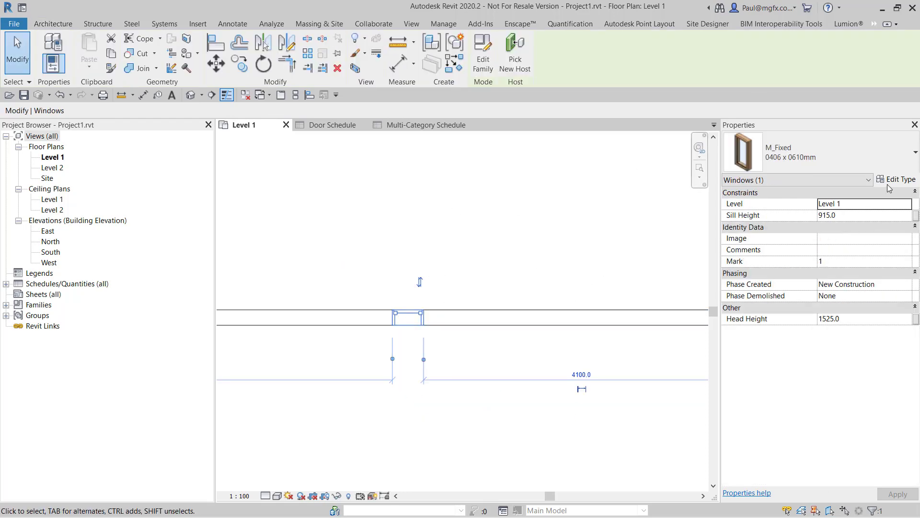
left_click(781, 24)
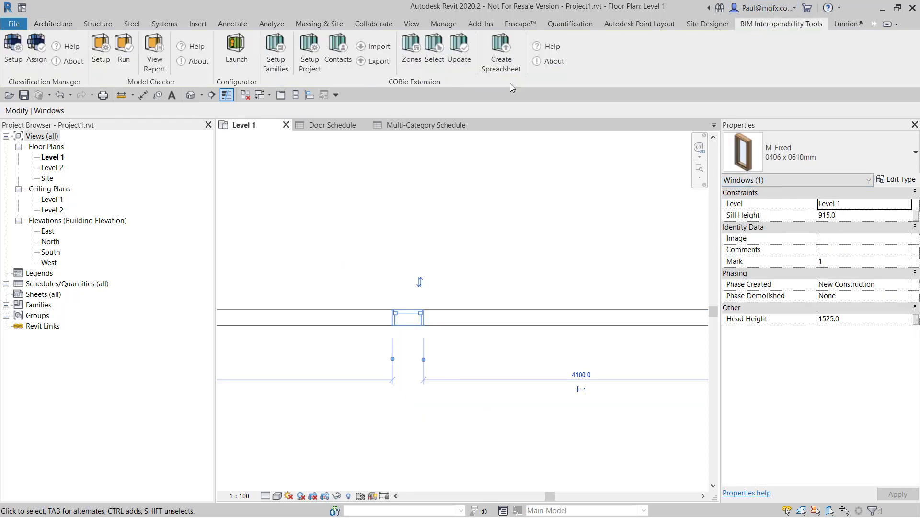
left_click(36, 51)
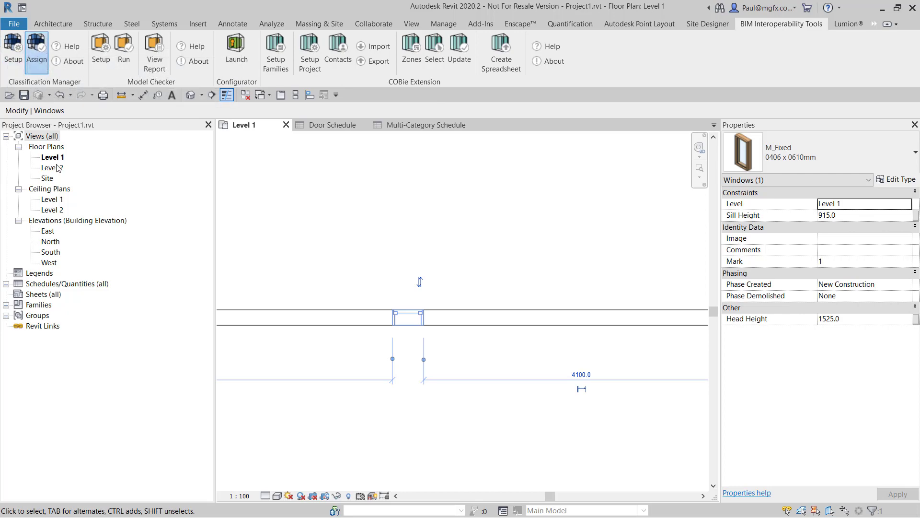
left_click(36, 50)
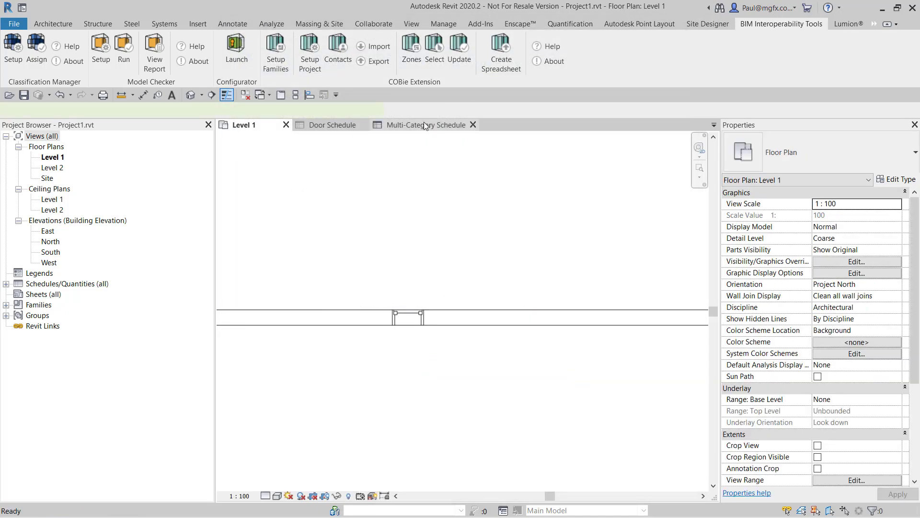
Show the Multi-Category Schedule and widen column D to fit the Uniclass numbers.
left_click(426, 125)
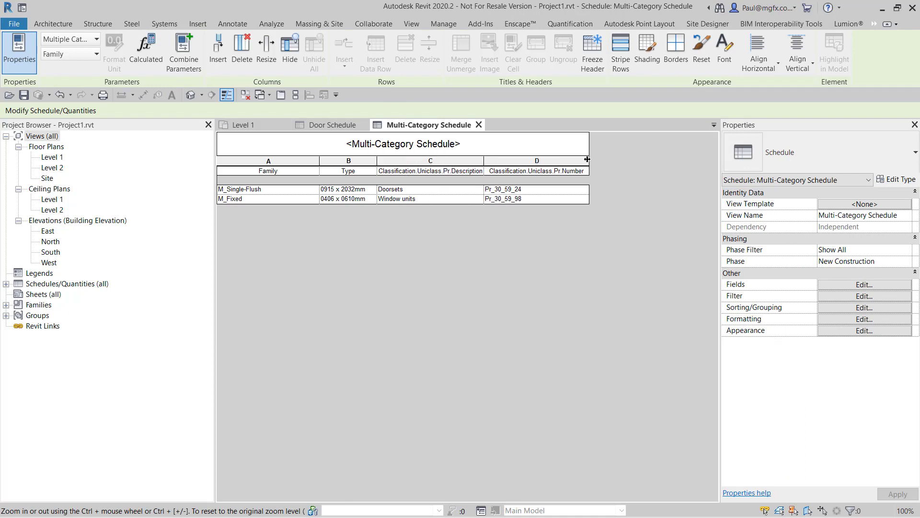
left_click_drag(591, 159, 600, 159)
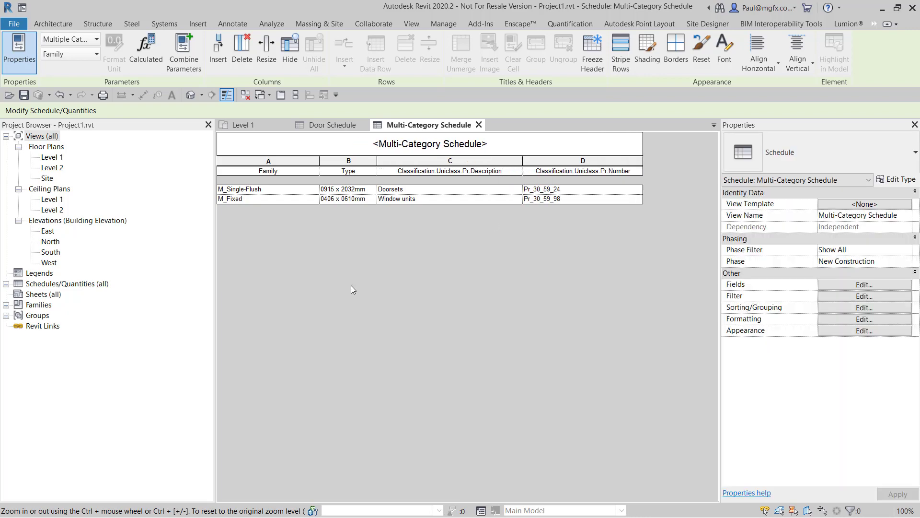
mouse_move(387, 261)
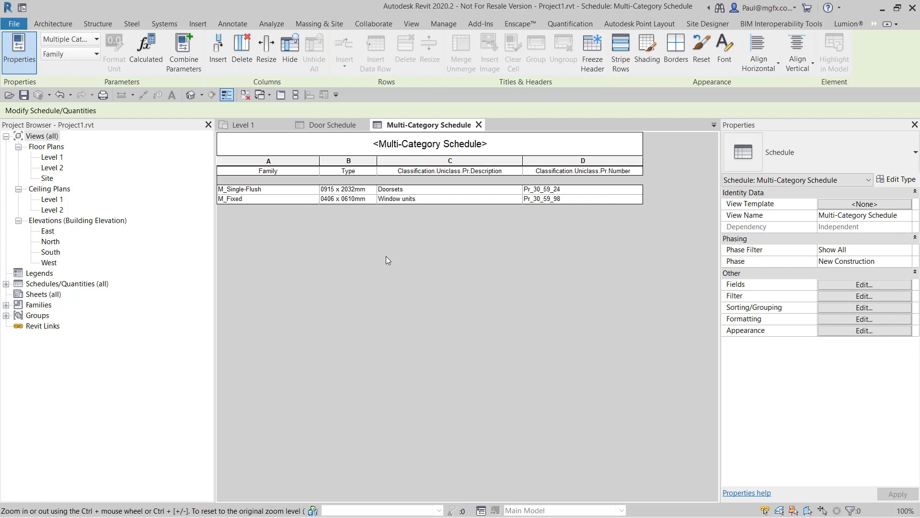
mouse_move(449, 185)
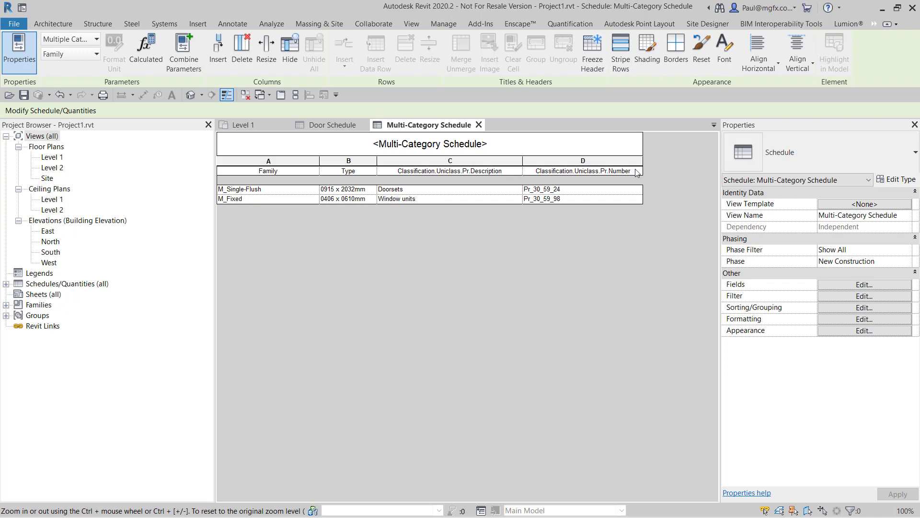
mouse_move(485, 266)
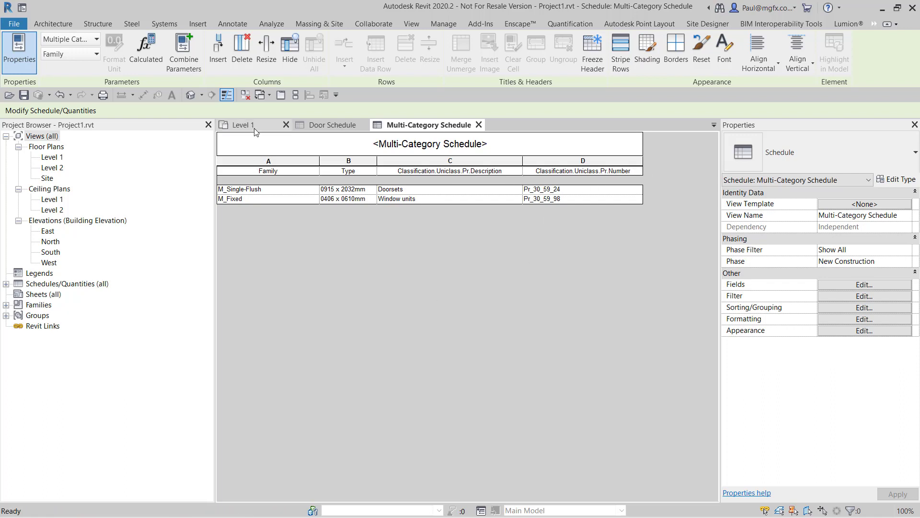
Switch back to the Level 1 floor plan view.
left_click(240, 124)
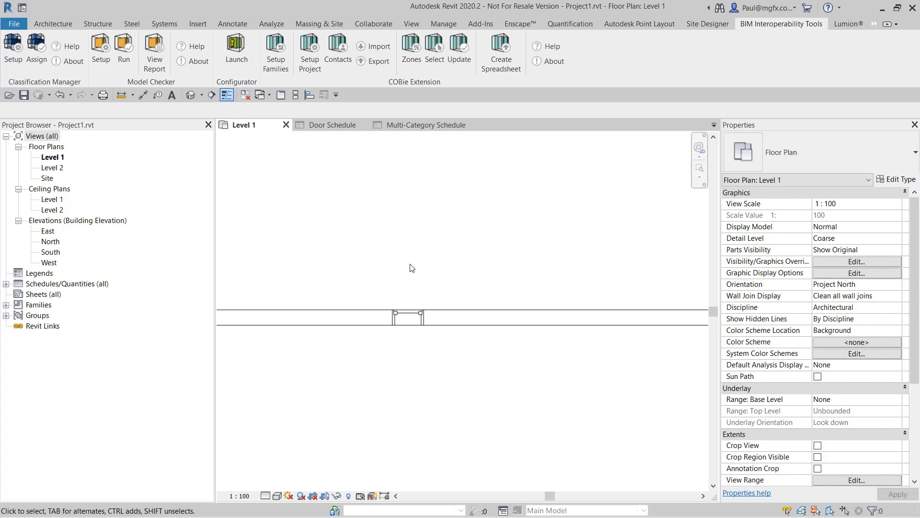
mouse_move(349, 322)
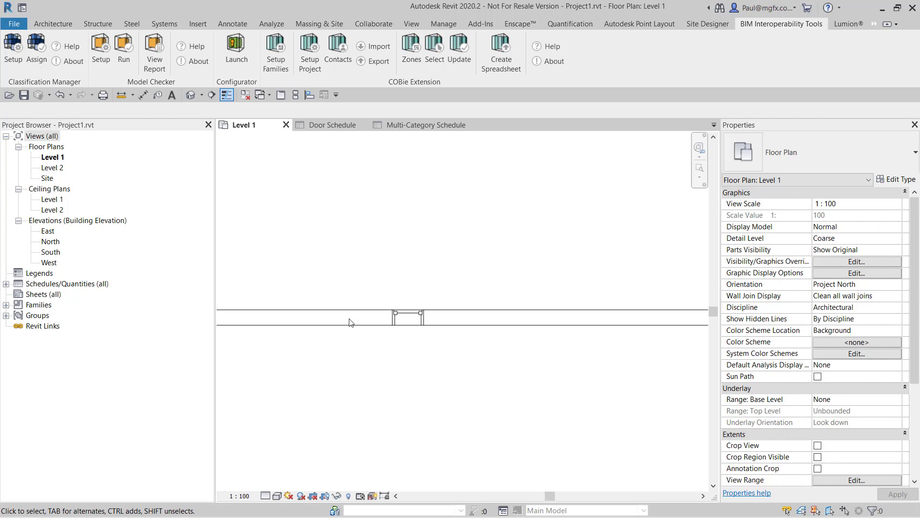
mouse_move(398, 427)
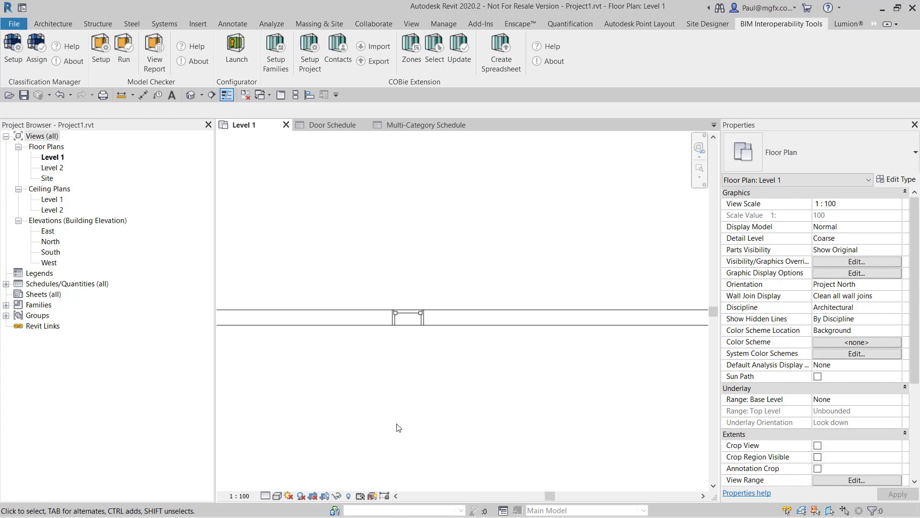
mouse_move(402, 419)
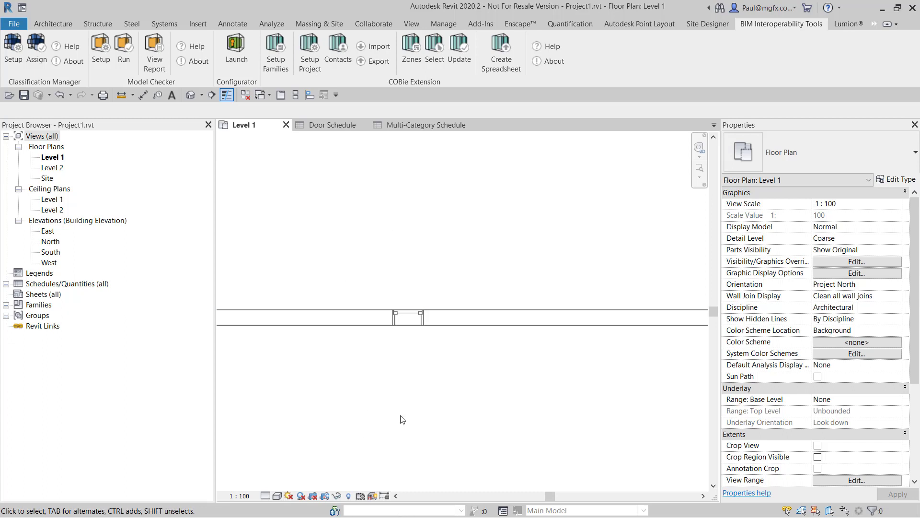